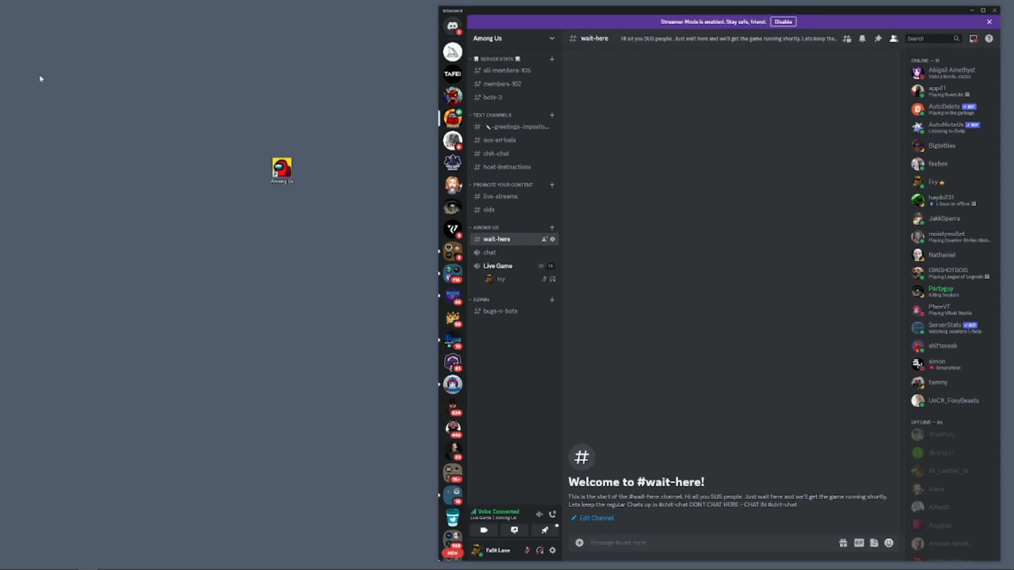
mouse_move(74, 57)
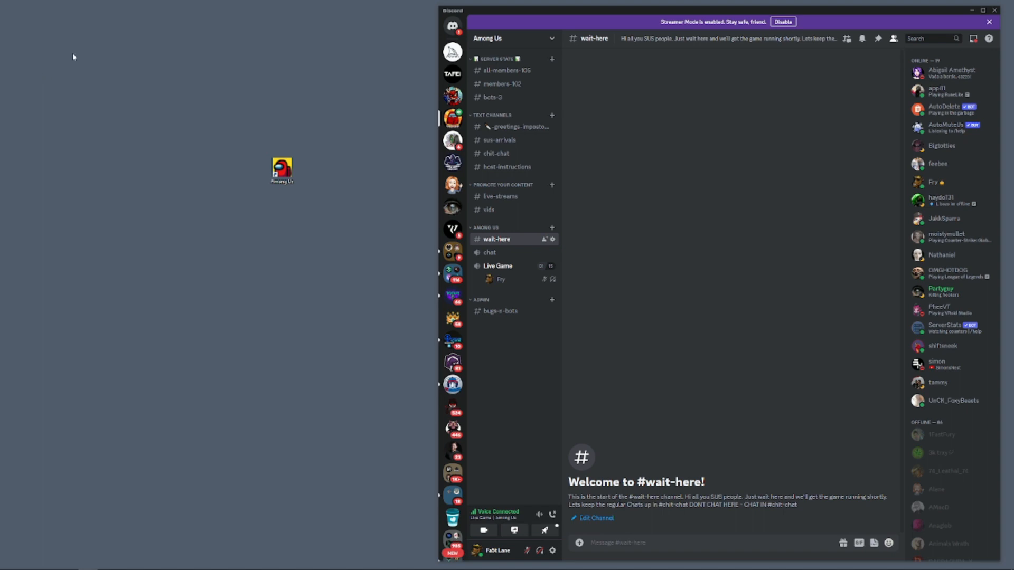
mouse_move(227, 76)
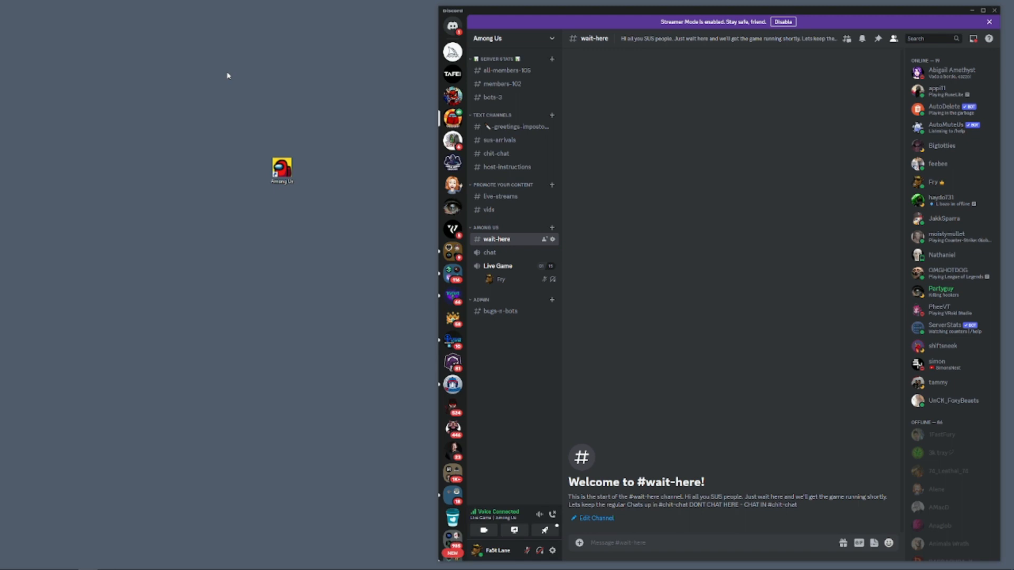
mouse_move(231, 81)
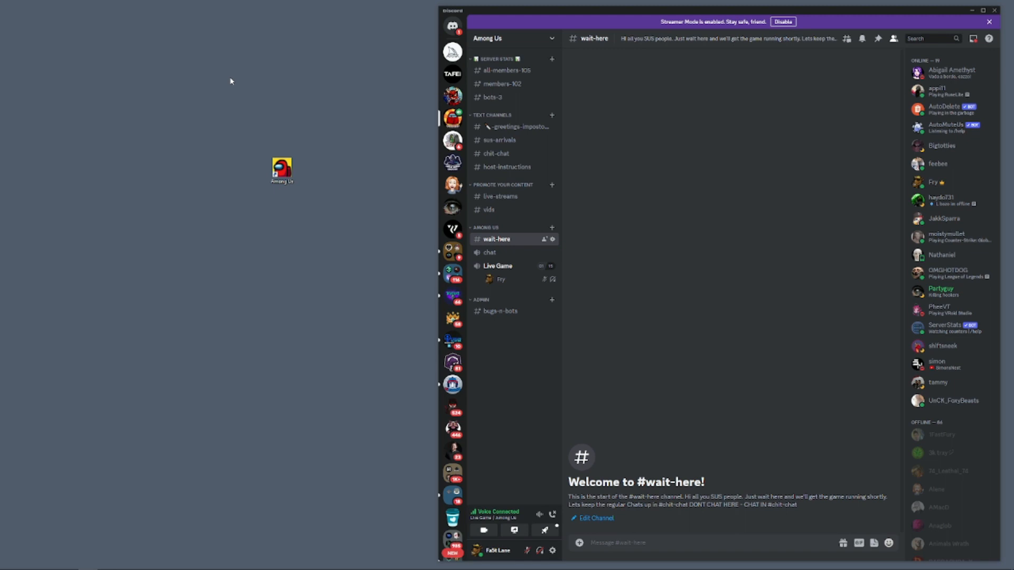
mouse_move(219, 59)
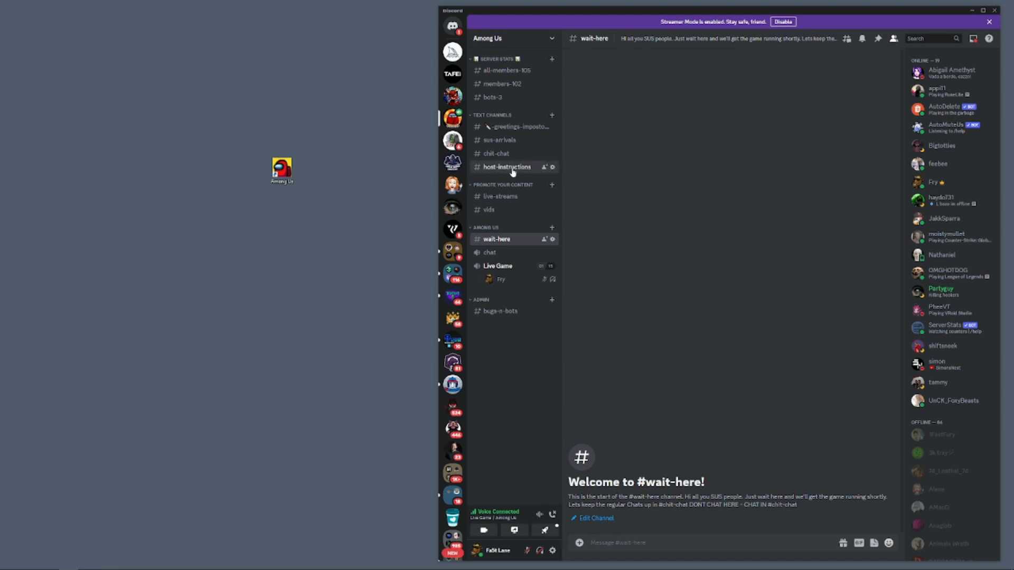
Open #host-instructions and scroll through the hosting guide.
left_click(508, 167)
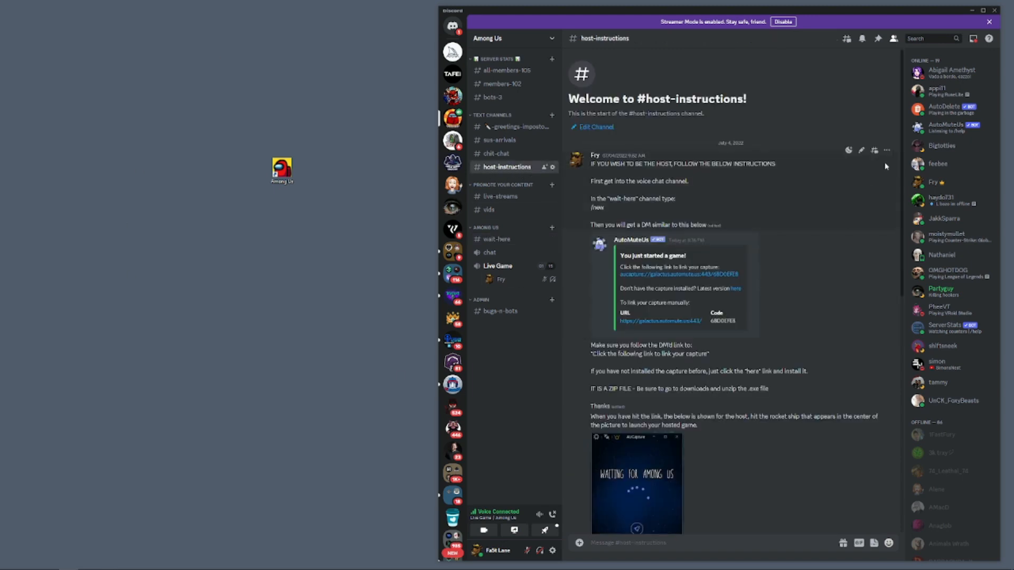
scroll("down", 3)
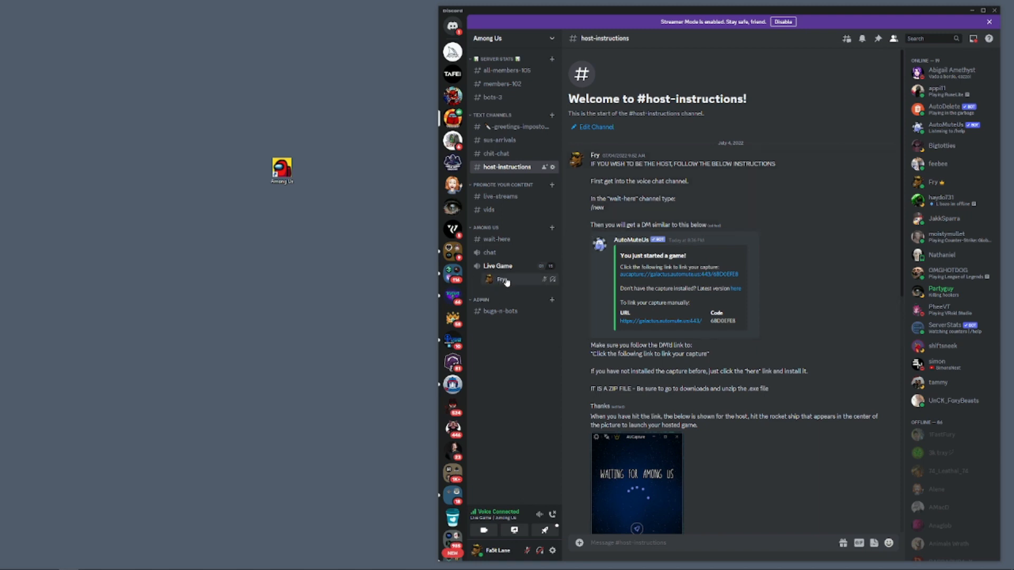
mouse_move(496, 281)
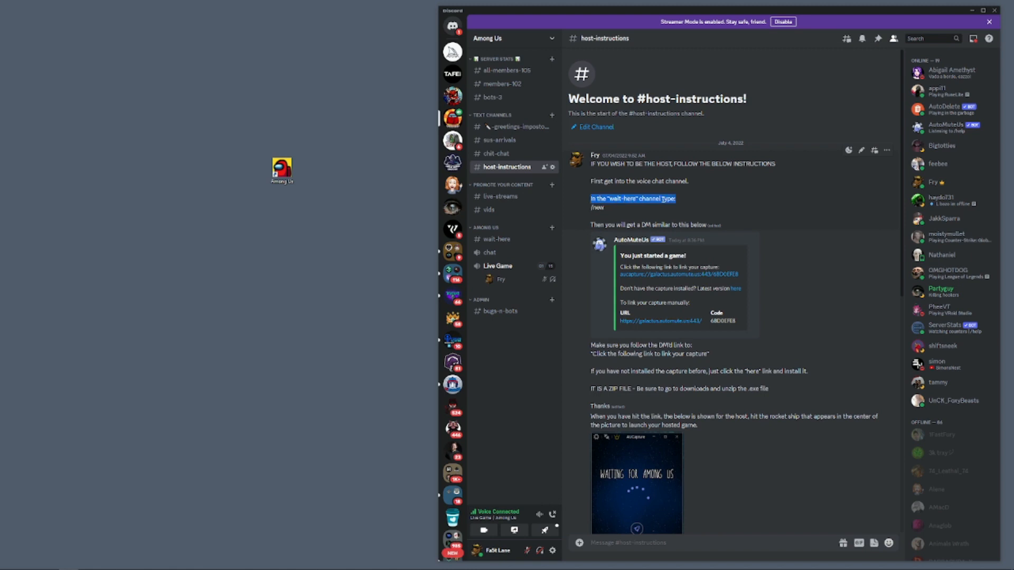
mouse_move(519, 241)
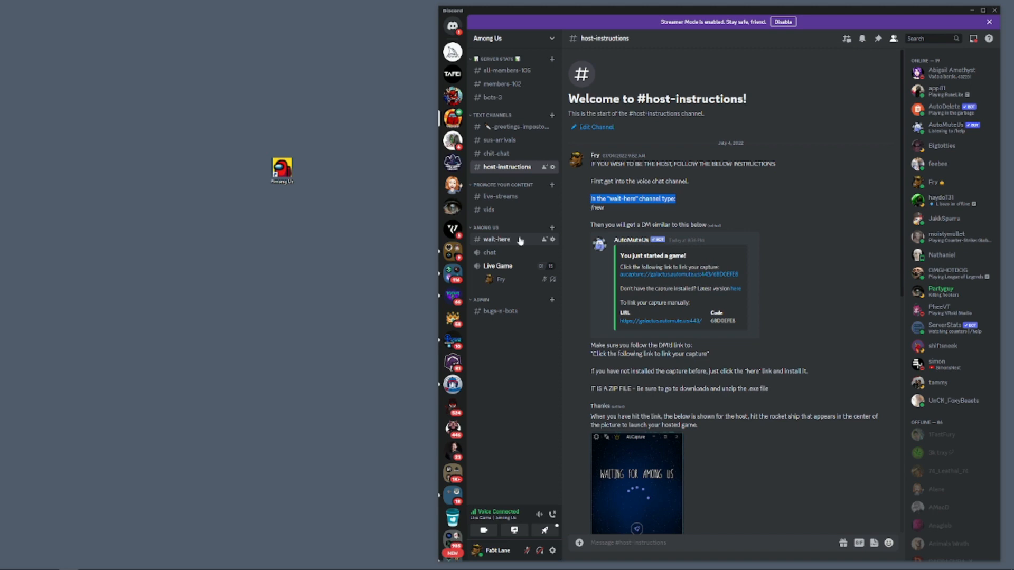
Return to #wait-here and type the /new AutoMuteUs command.
left_click(496, 239)
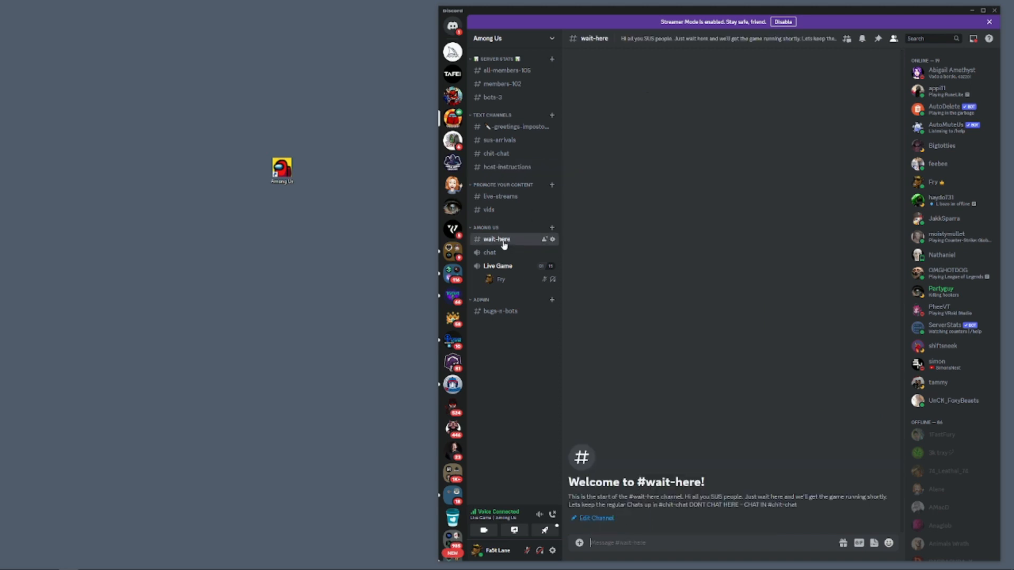
type("/")
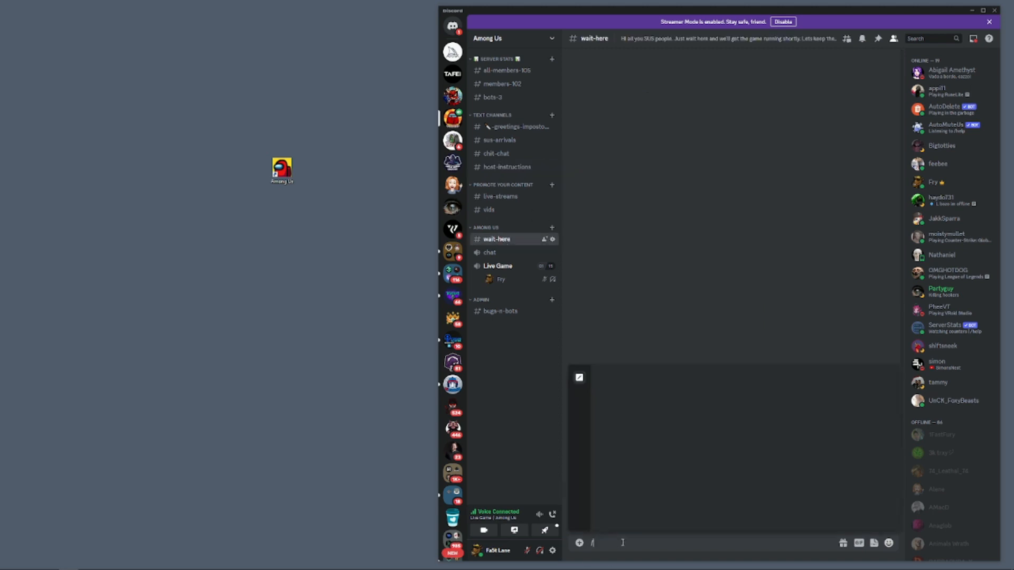
type("new")
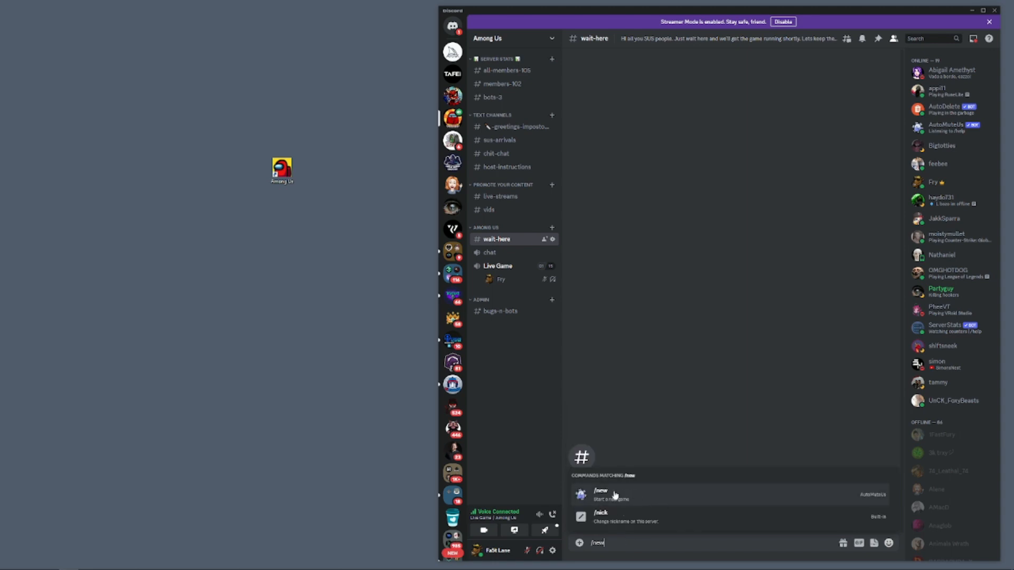
mouse_move(627, 498)
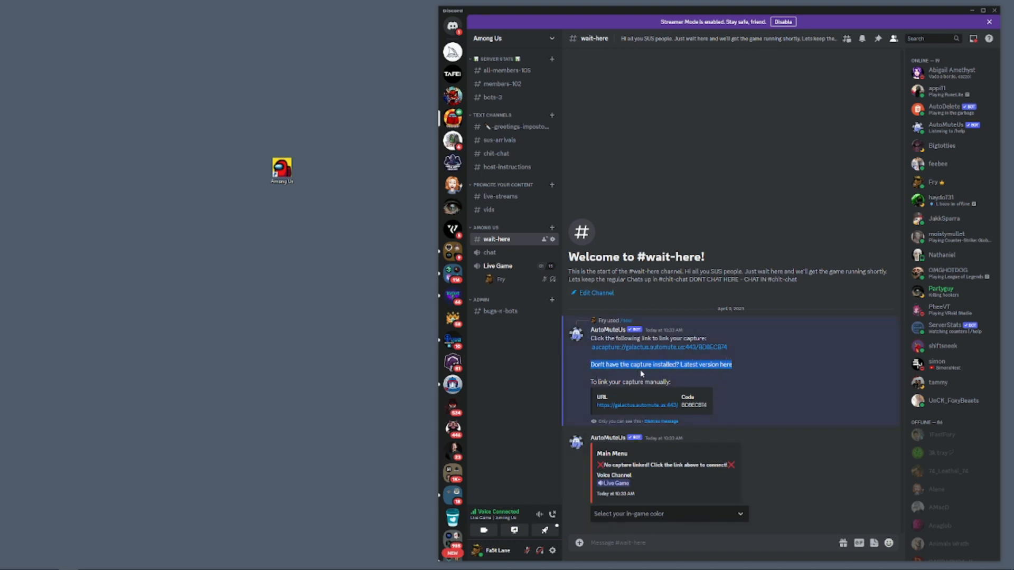
mouse_move(726, 367)
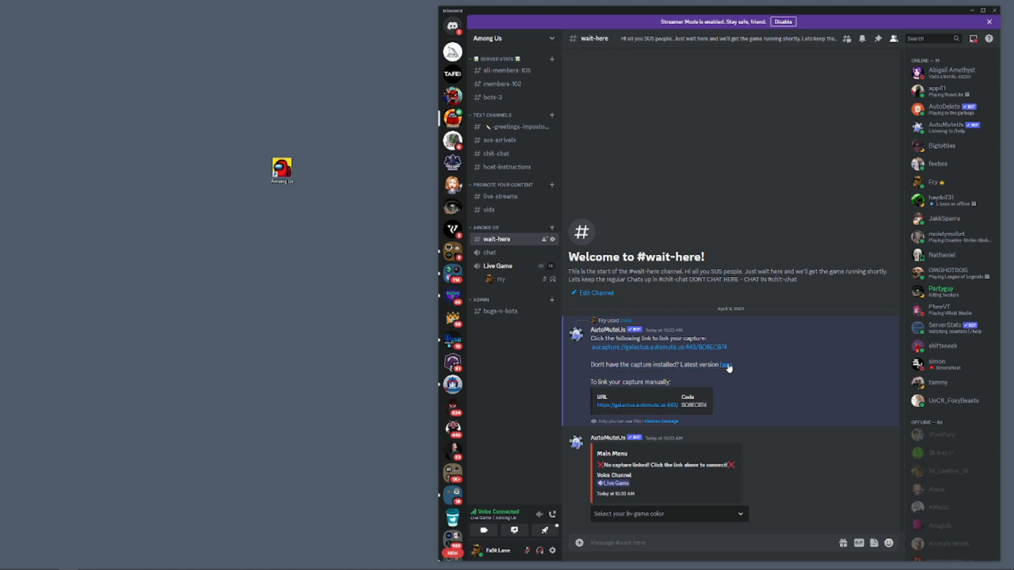
Follow the bot's 'here' link and confirm Visit Site to download AmongUsCapture.zip.
left_click(725, 364)
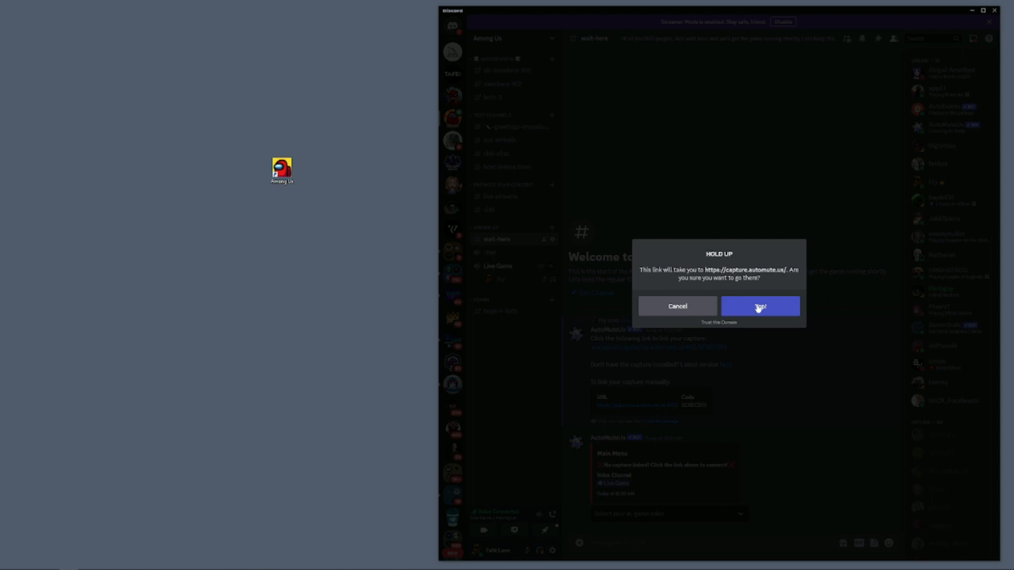
left_click(760, 307)
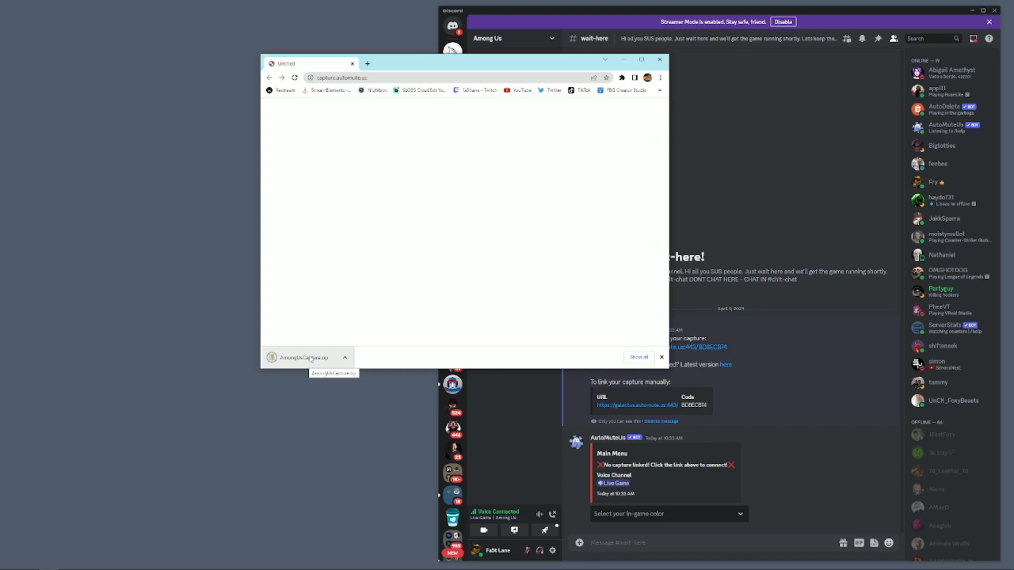
Extract AmongUsCapture.zip into an AmongUsCapture folder in Downloads.
left_click(301, 358)
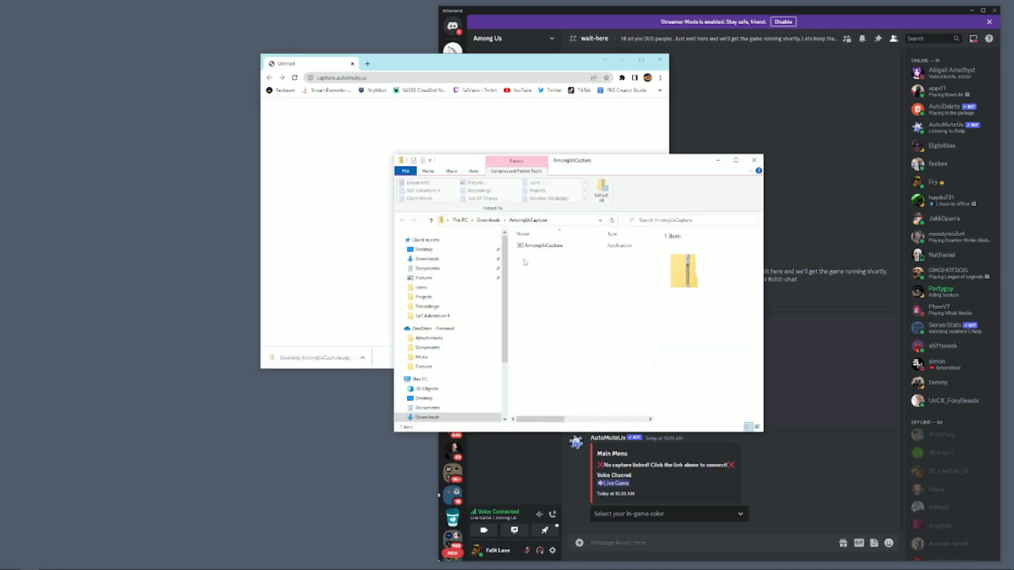
left_click(542, 245)
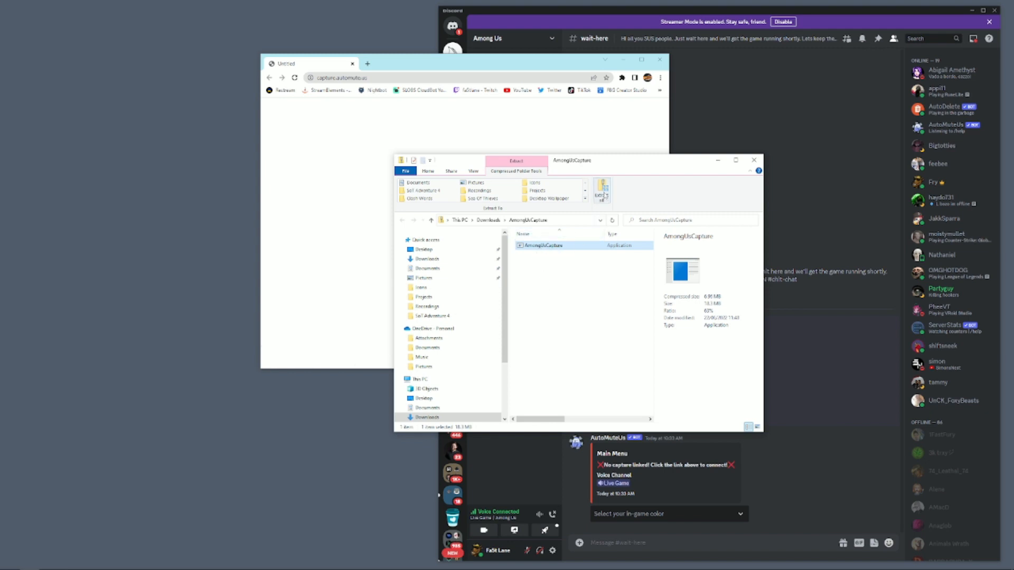
mouse_move(601, 193)
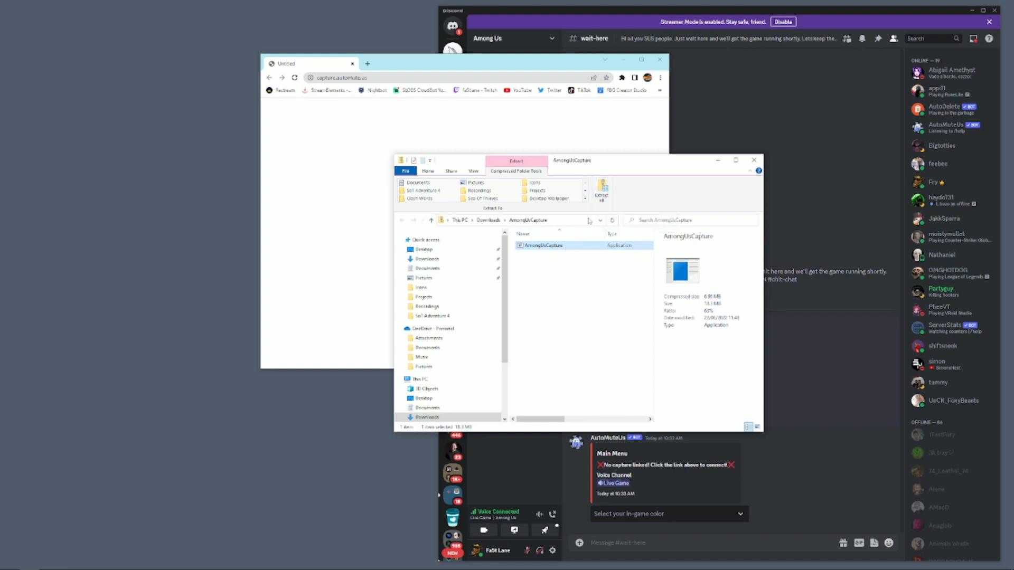
left_click(602, 190)
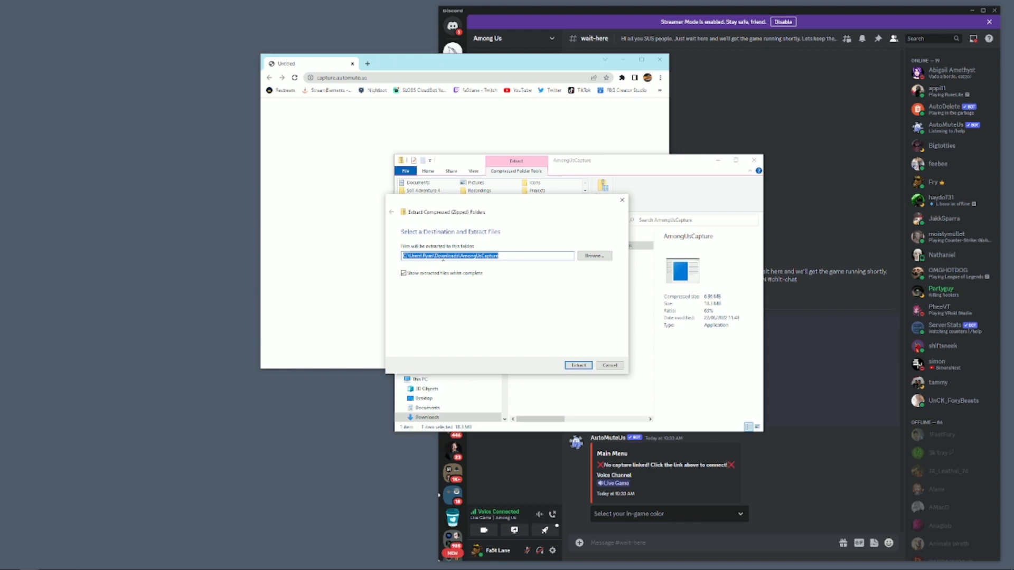
left_click(578, 365)
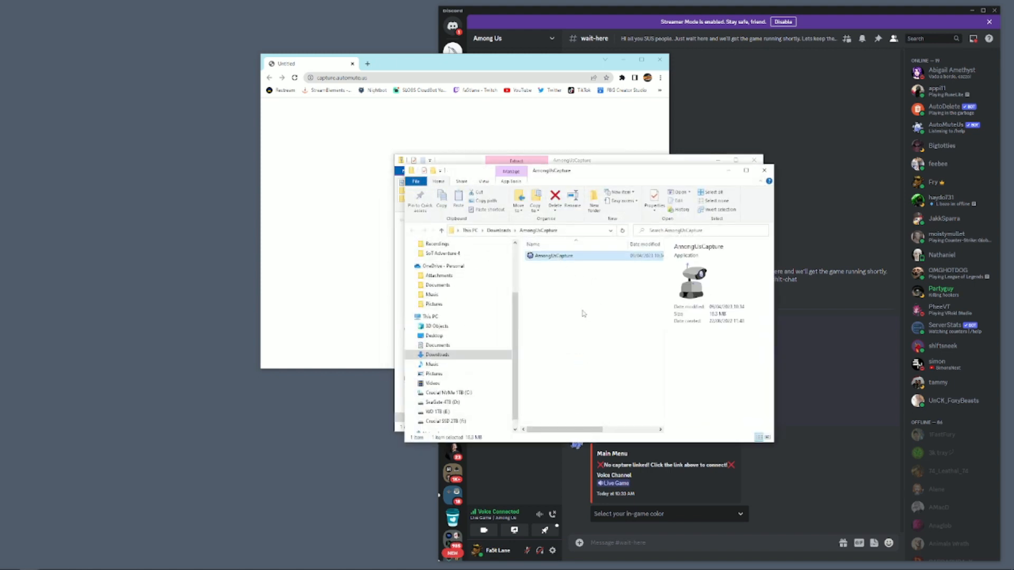
mouse_move(553, 256)
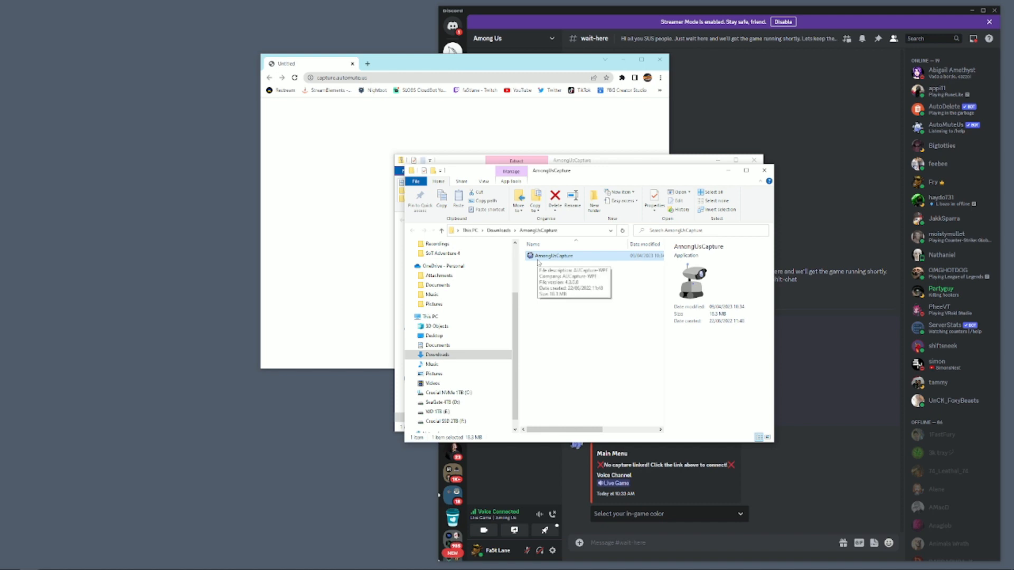
Send AmongUsCapture to the desktop as a shortcut and close its Properties window.
right_click(554, 256)
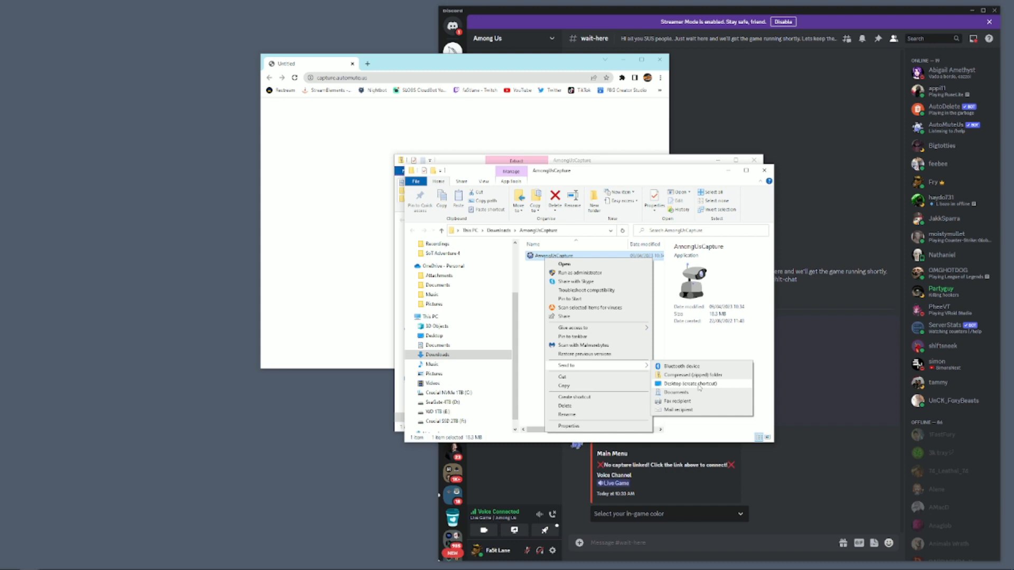
left_click(690, 383)
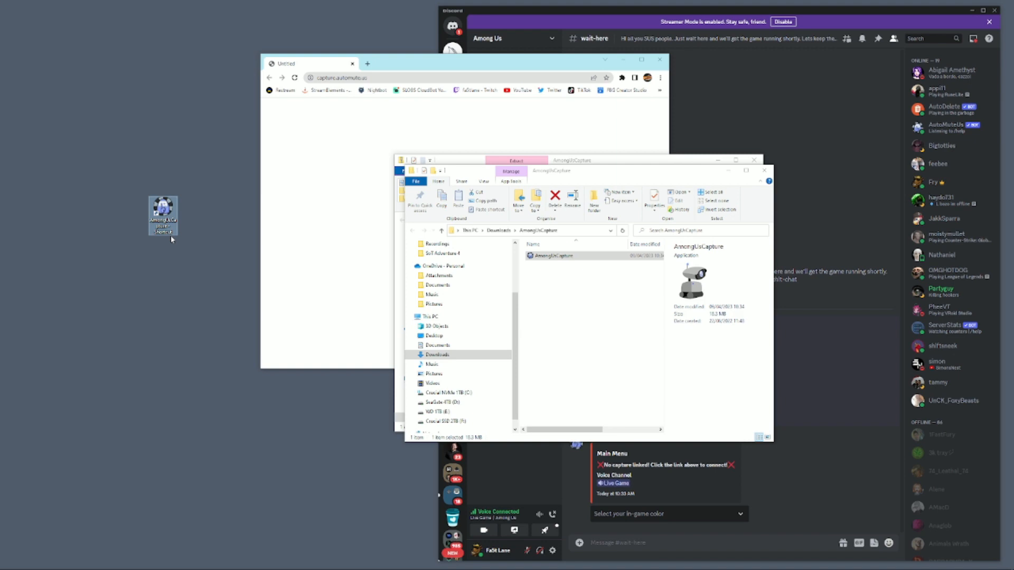
mouse_move(181, 227)
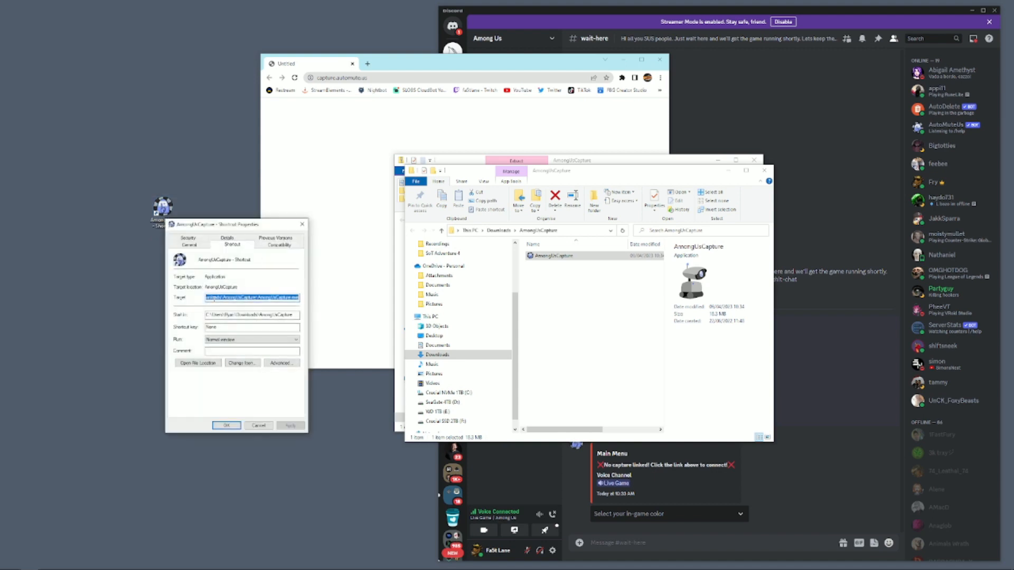
mouse_move(302, 225)
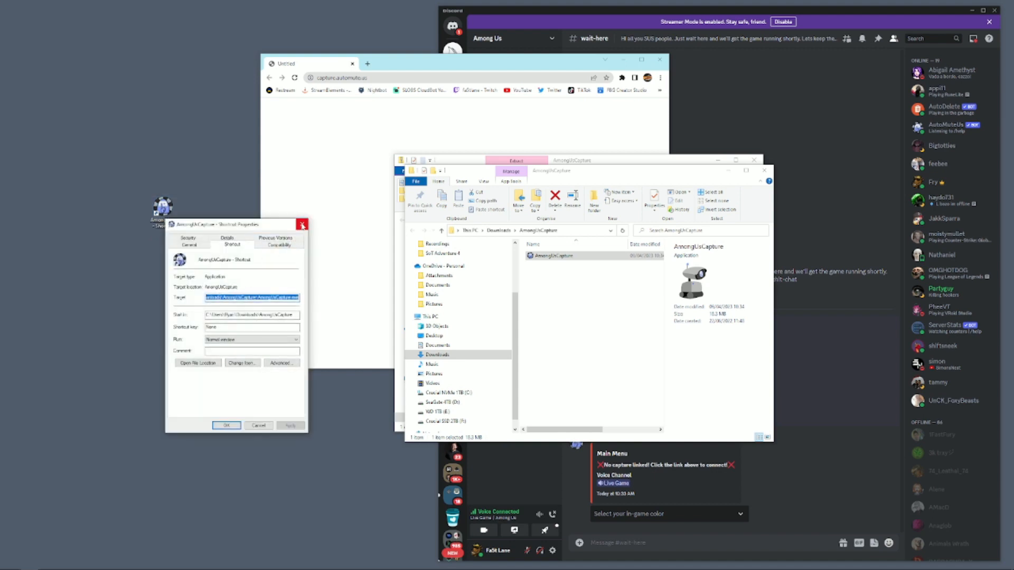
left_click(301, 225)
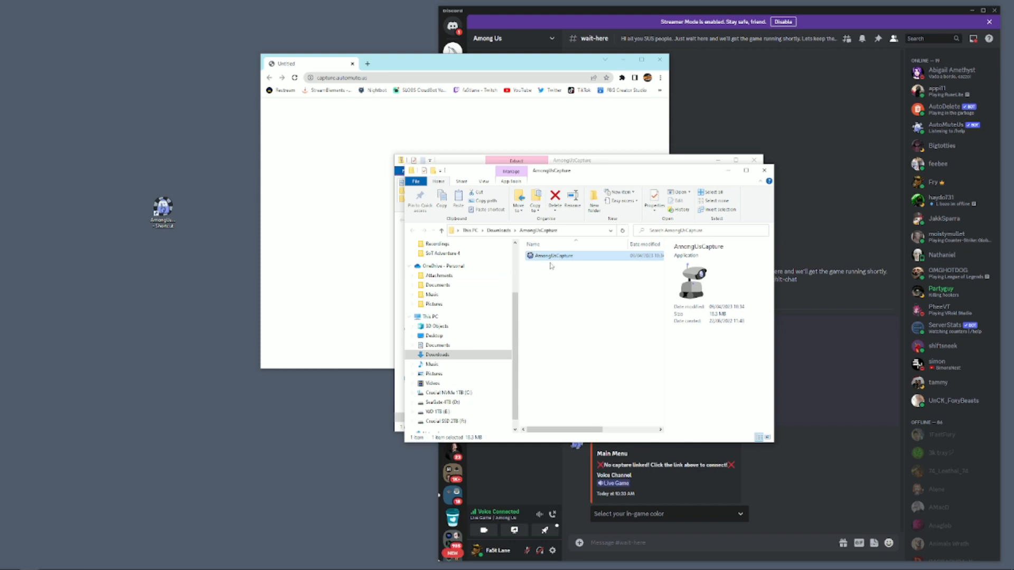
mouse_move(234, 226)
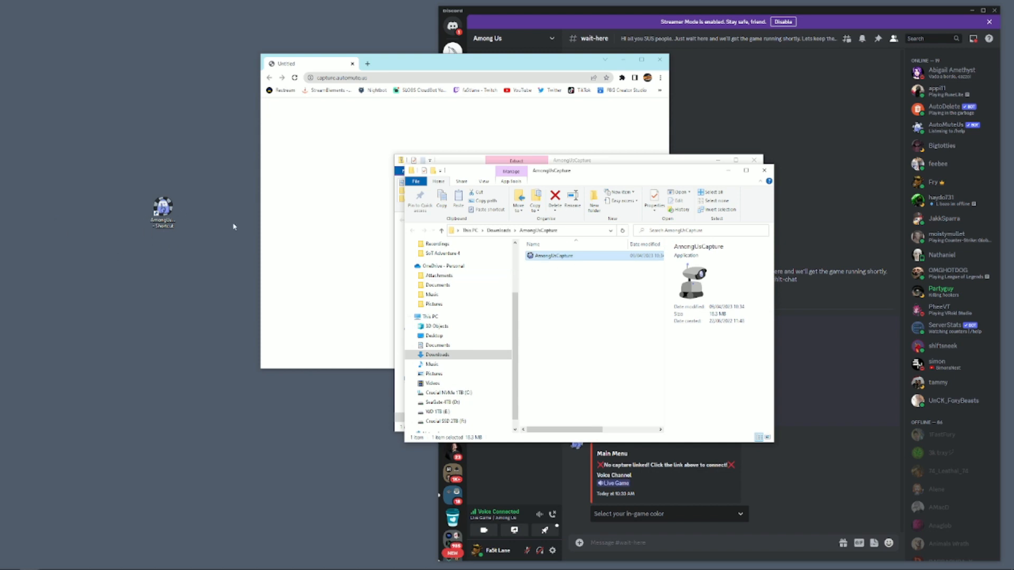
Close the File Explorer and Chrome windows to reveal Discord.
left_click(763, 170)
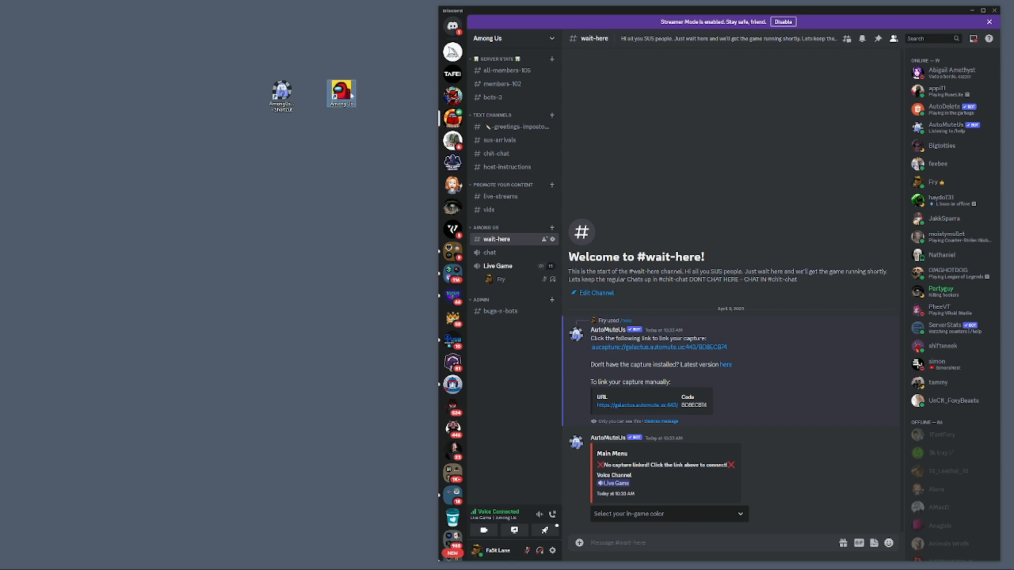
mouse_move(342, 97)
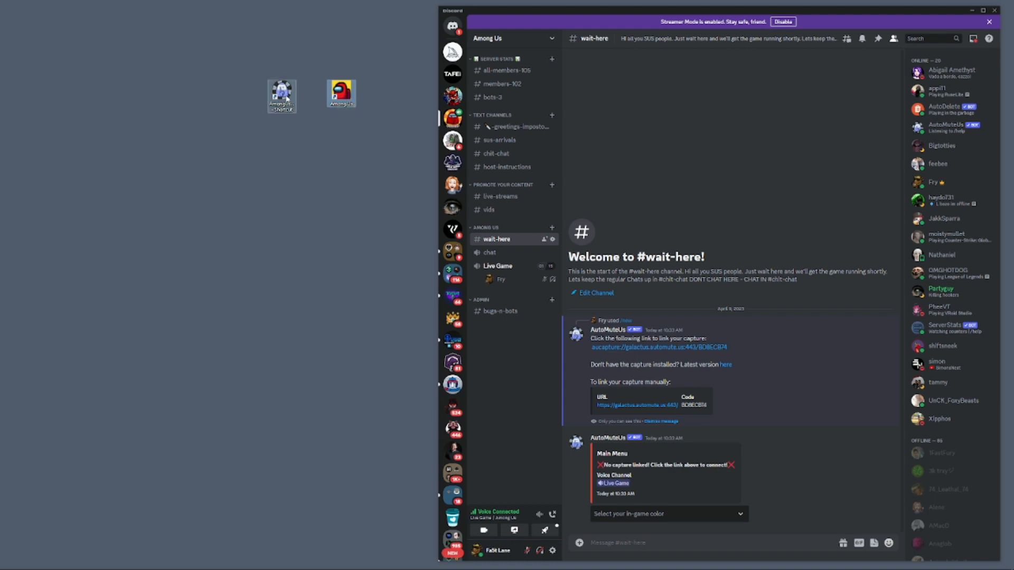
mouse_move(285, 96)
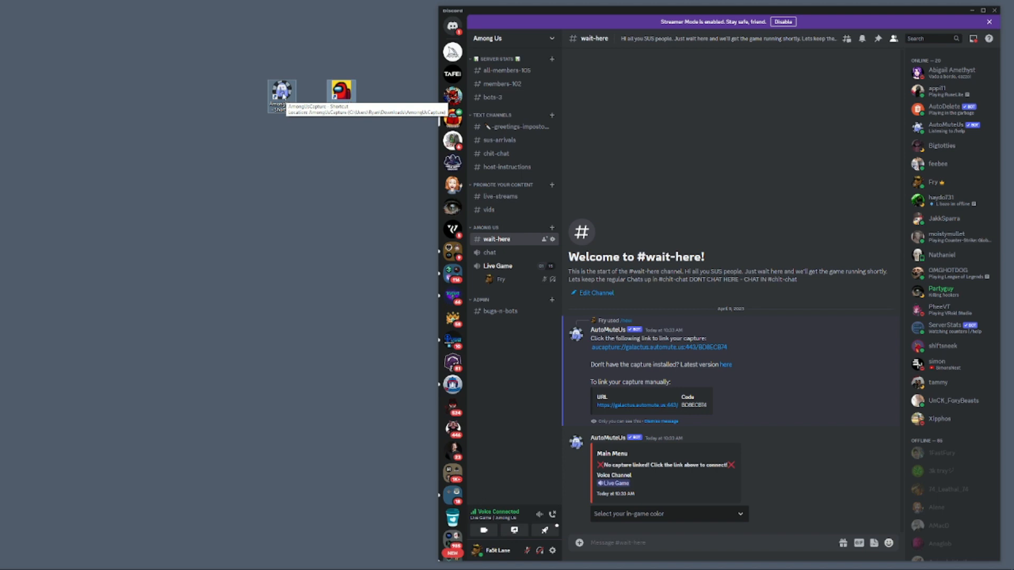
mouse_move(280, 147)
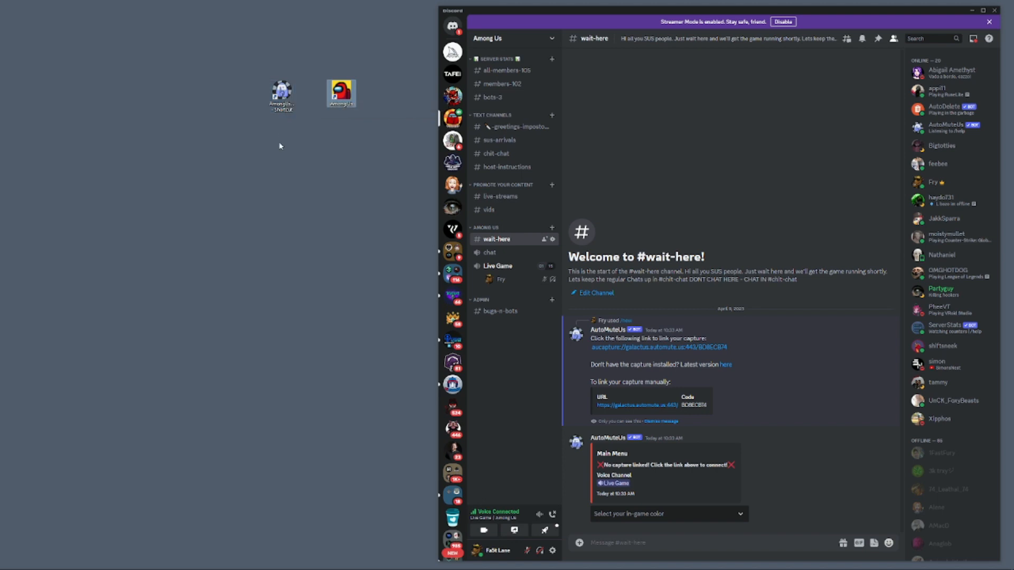
mouse_move(284, 143)
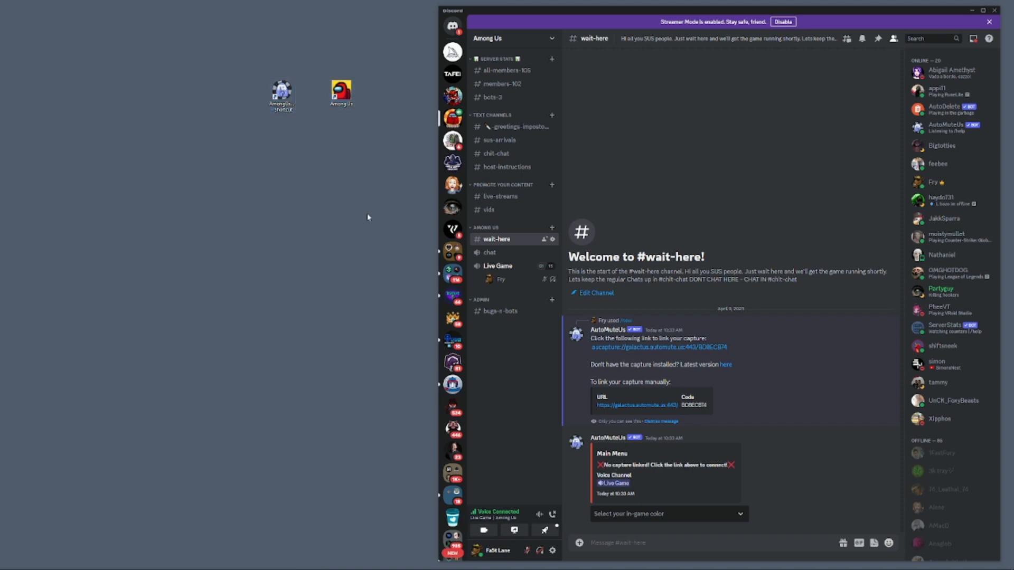
Double-click the AUCapture desktop shortcut, triggering the SmartScreen warning.
double_click(342, 92)
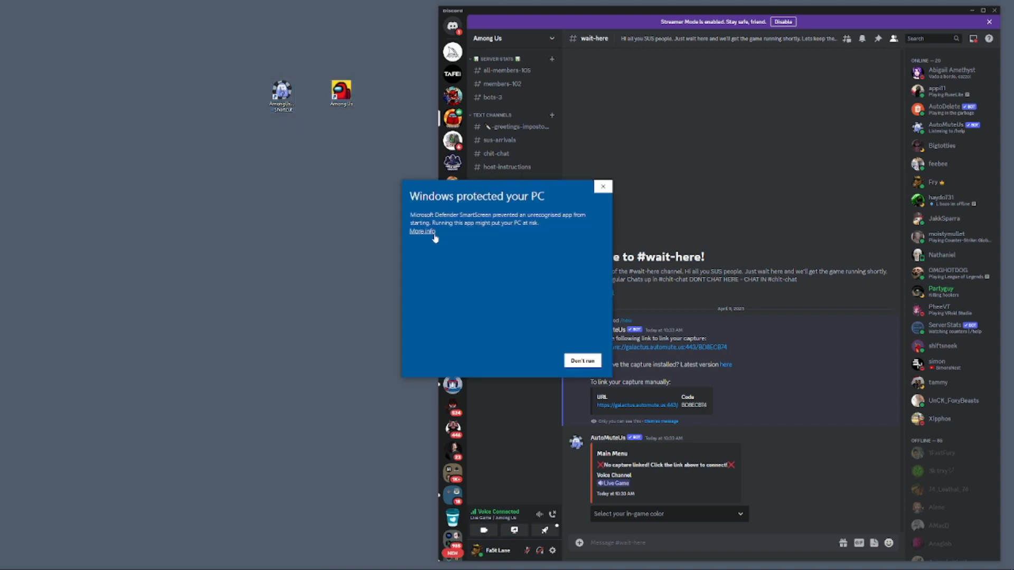
Expand More info on the SmartScreen warning to reveal Run anyway.
left_click(420, 231)
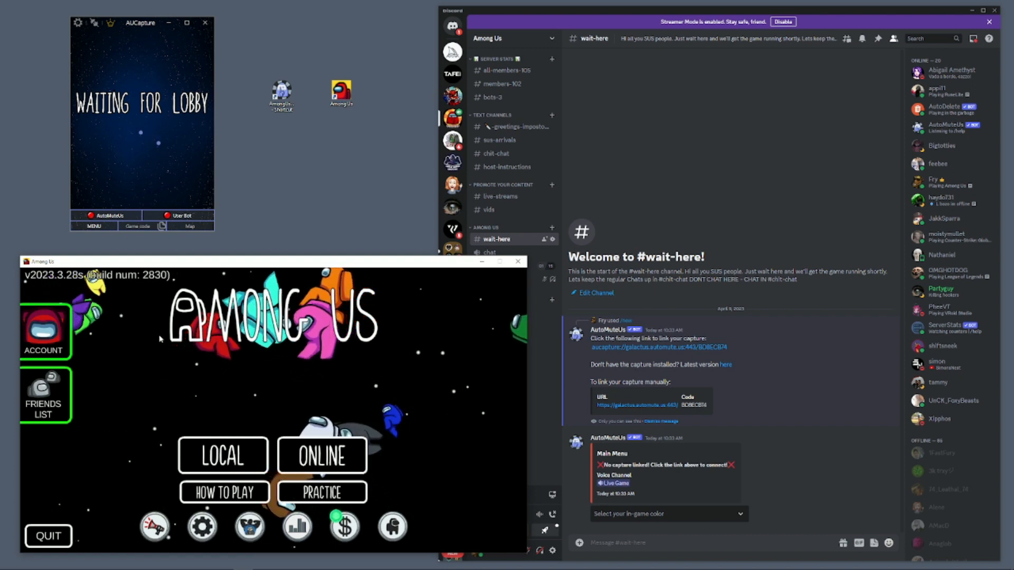
left_click(203, 527)
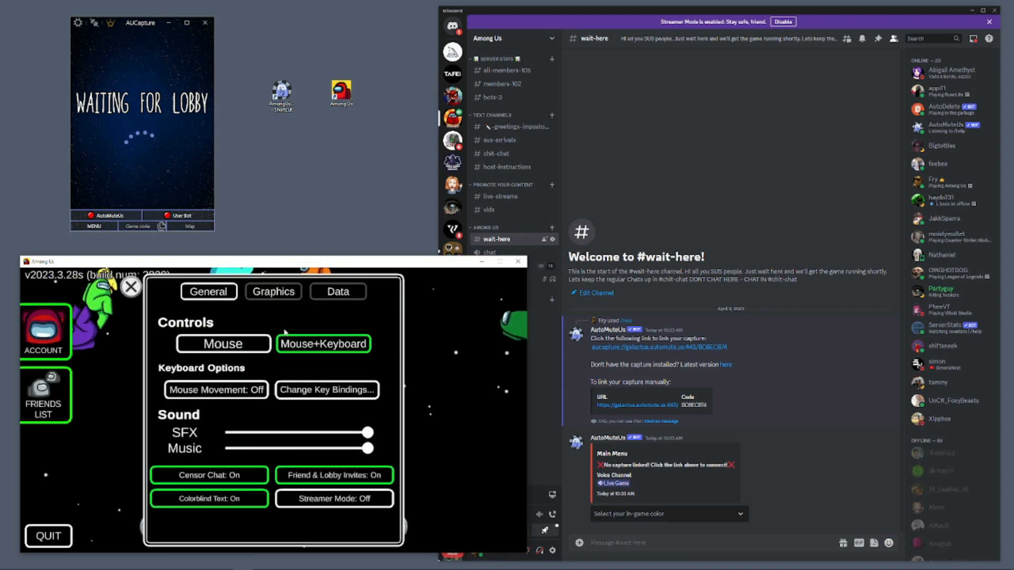
left_click(338, 292)
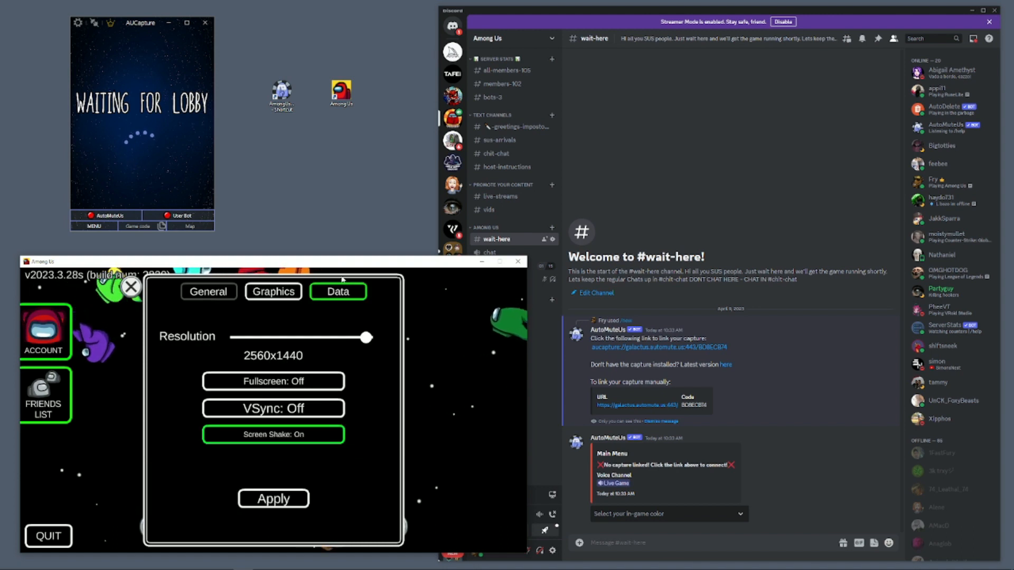
left_click(130, 288)
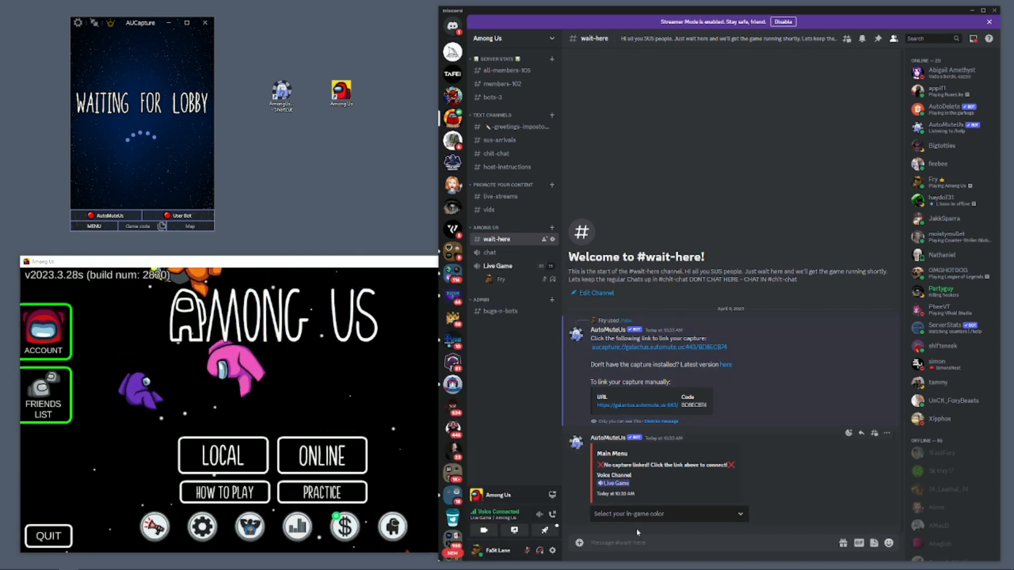
End the old AutoMuteUs game with /end, then send /new for a fresh game.
type("/end")
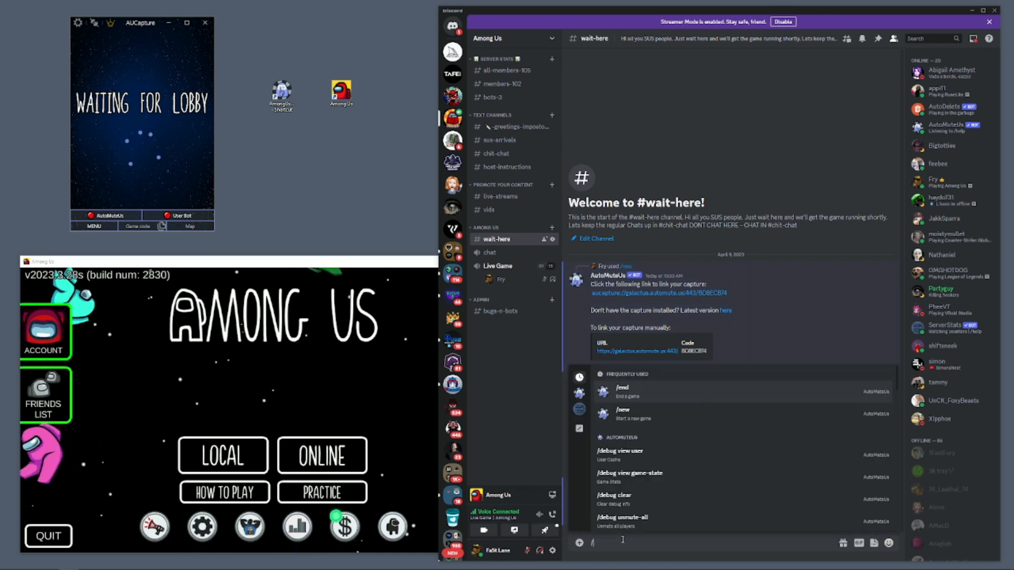
type("/new")
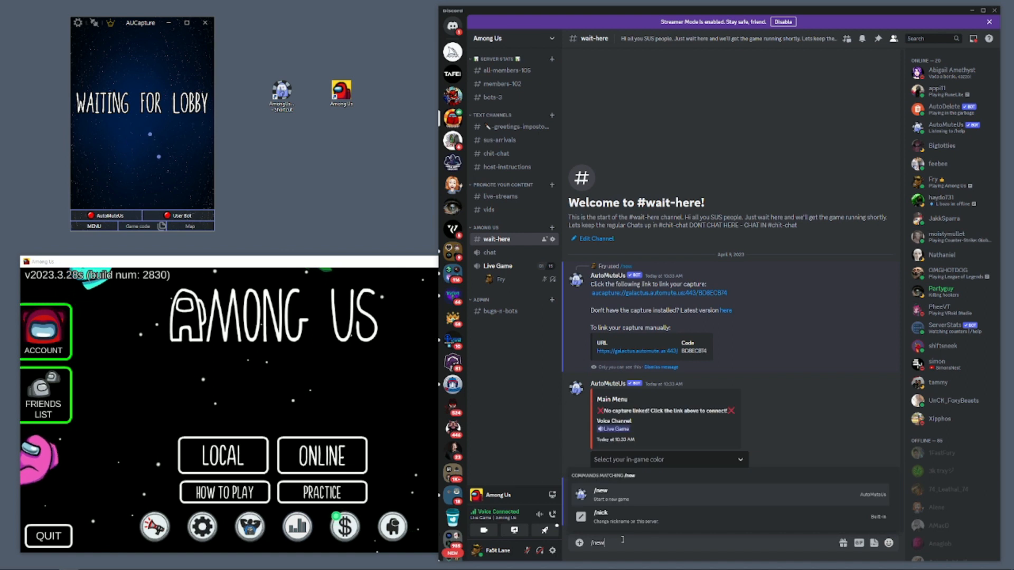
key("Enter")
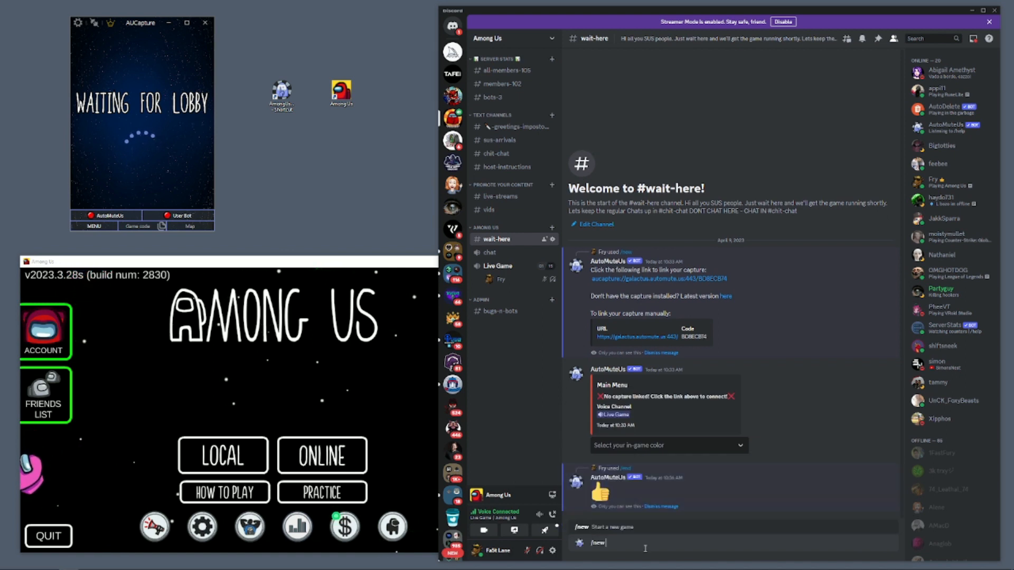
key("Enter")
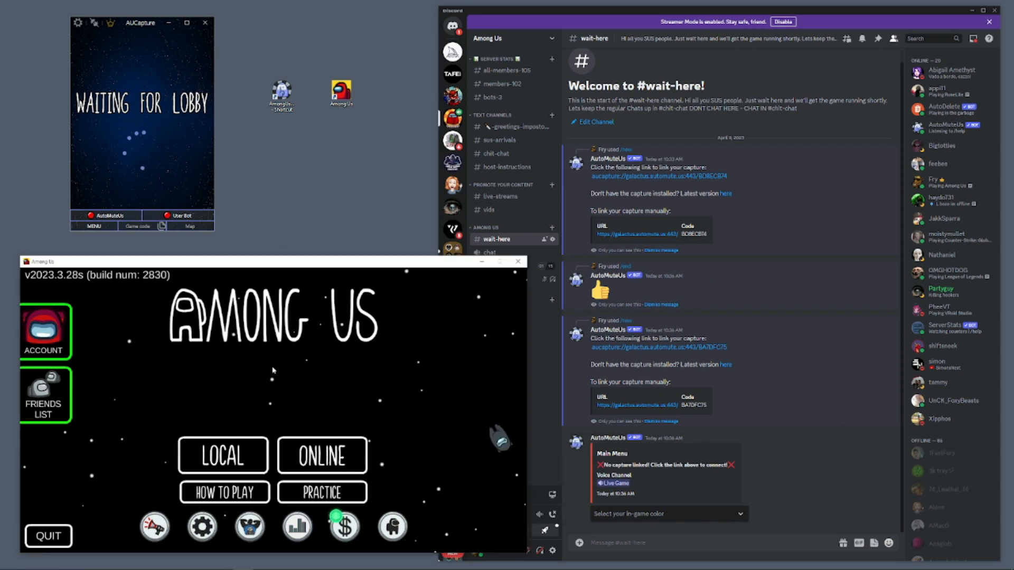
Host an online Among Us game with default settings, reaching The Skeld lobby WYIFBF.
left_click(322, 455)
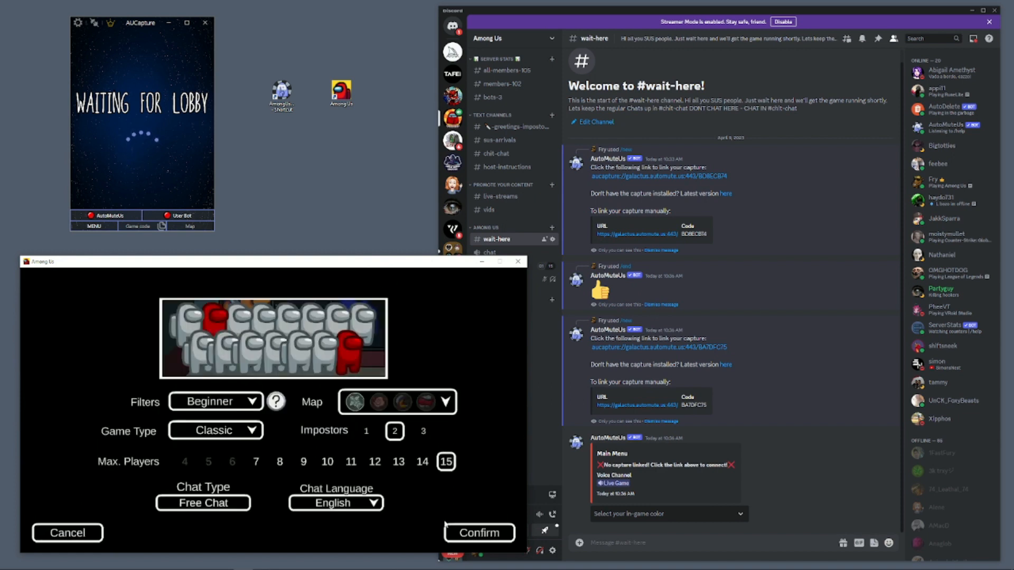
mouse_move(465, 456)
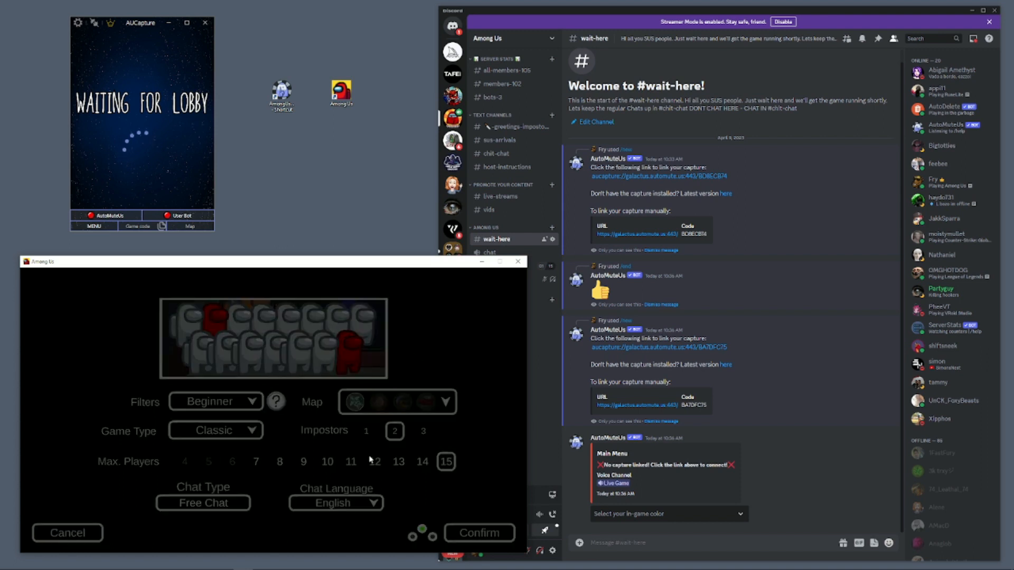
left_click(478, 533)
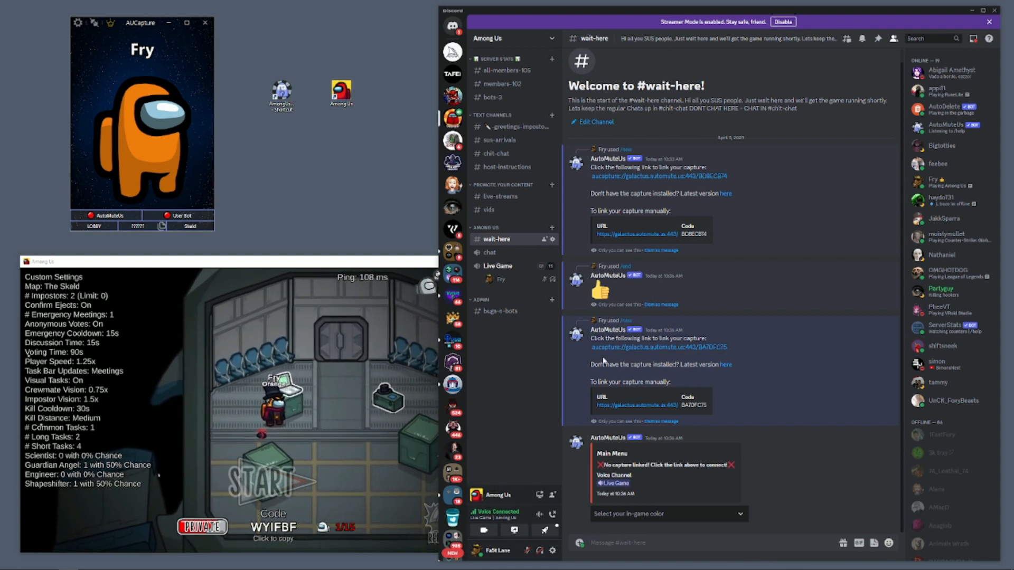
Follow the bot's aucapture:// link to connect AUCapture to the new AutoMuteUs lobby.
left_click(659, 346)
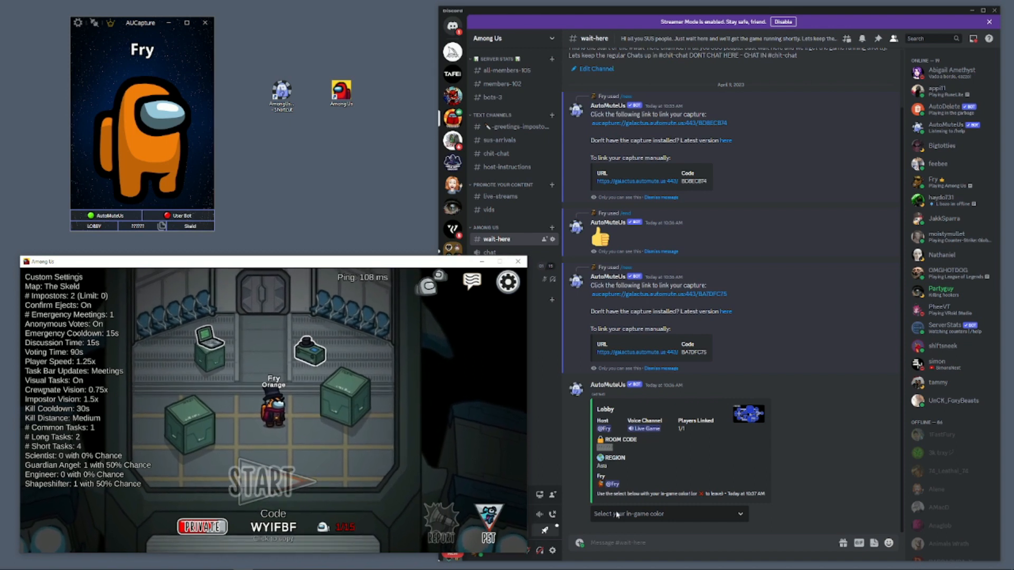
mouse_move(592, 450)
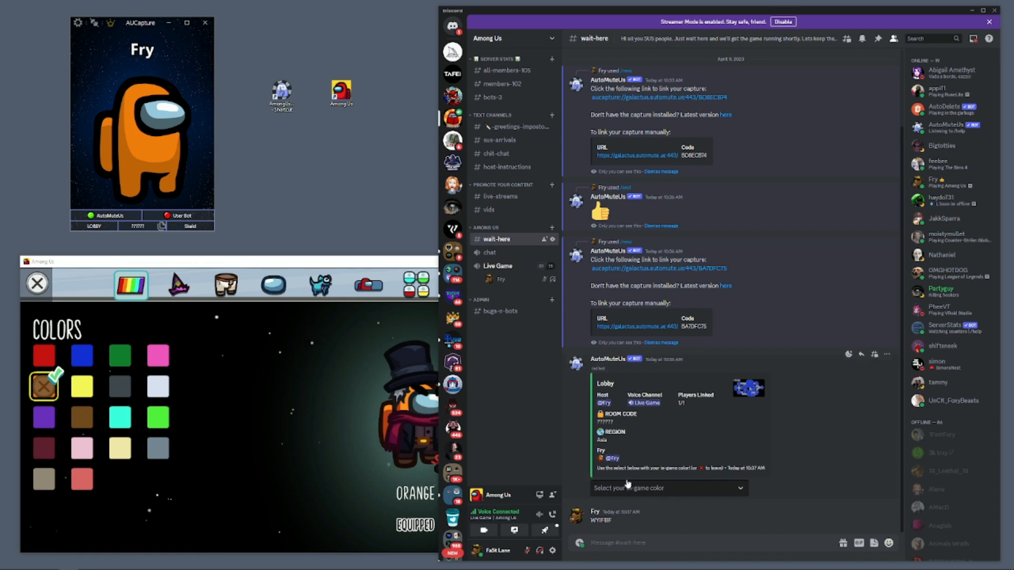
Choose gray from the lobby's 'Select your in-game color' dropdown.
left_click(668, 489)
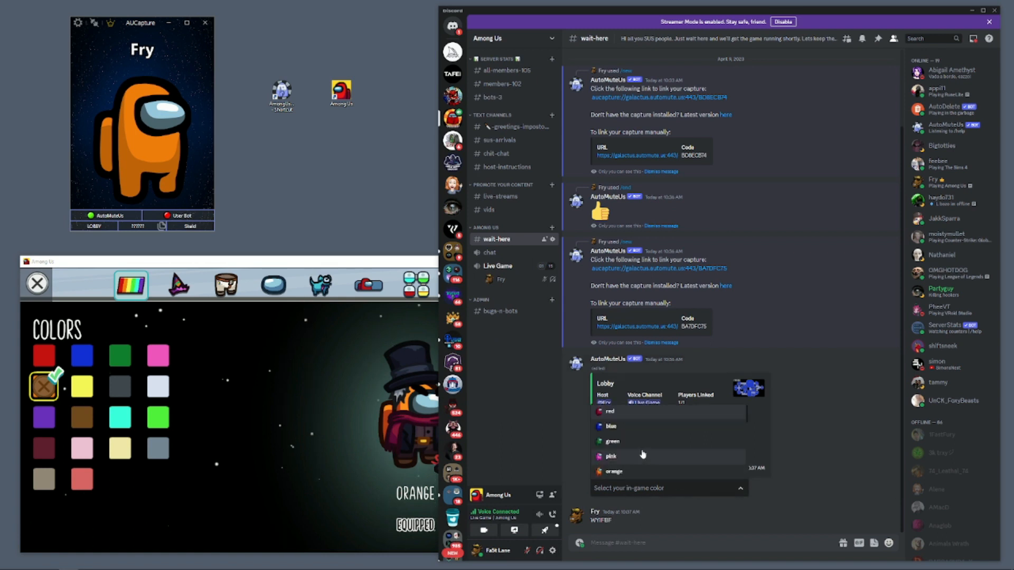
scroll("down", 3)
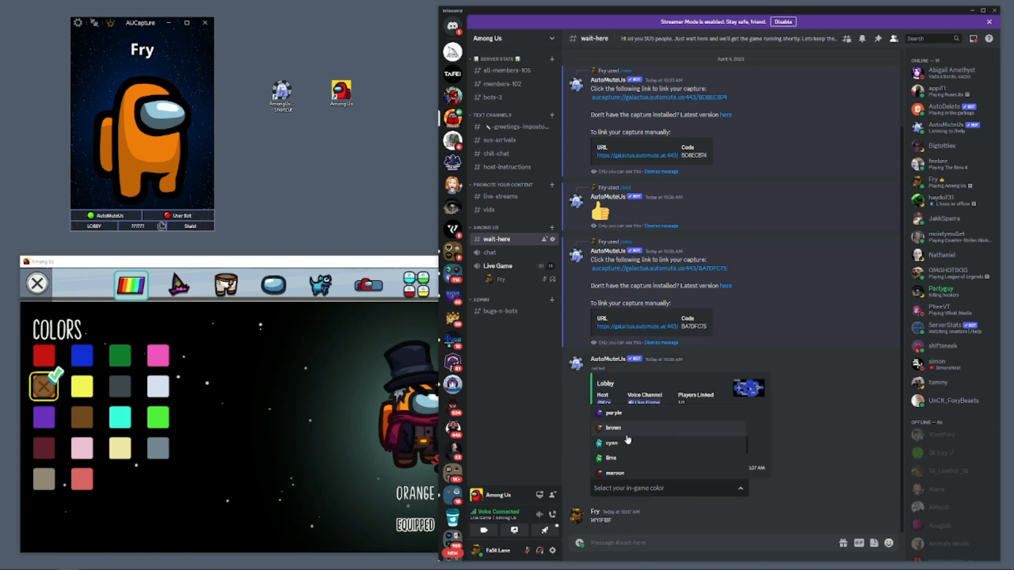
scroll("down", 3)
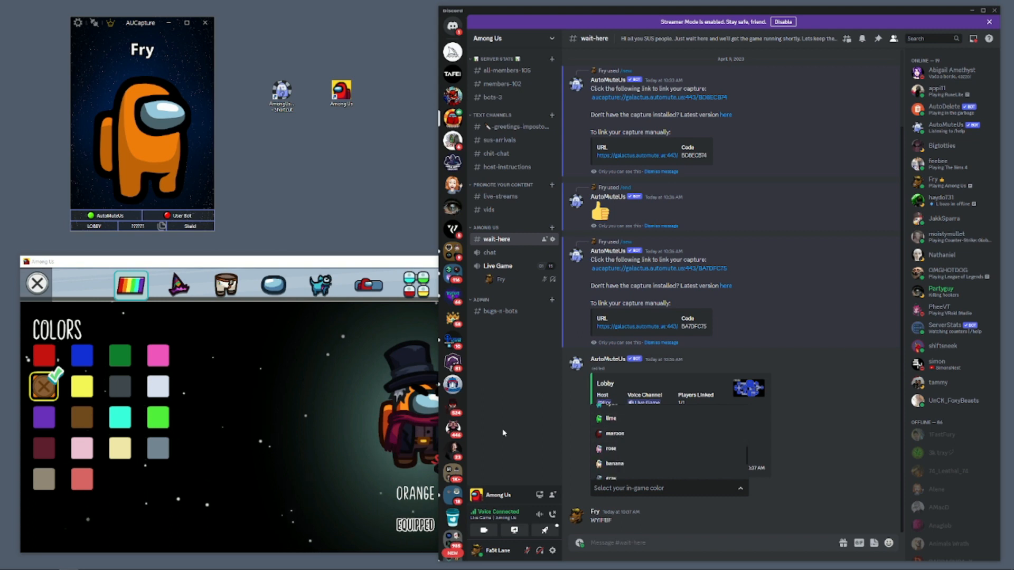
mouse_move(274, 414)
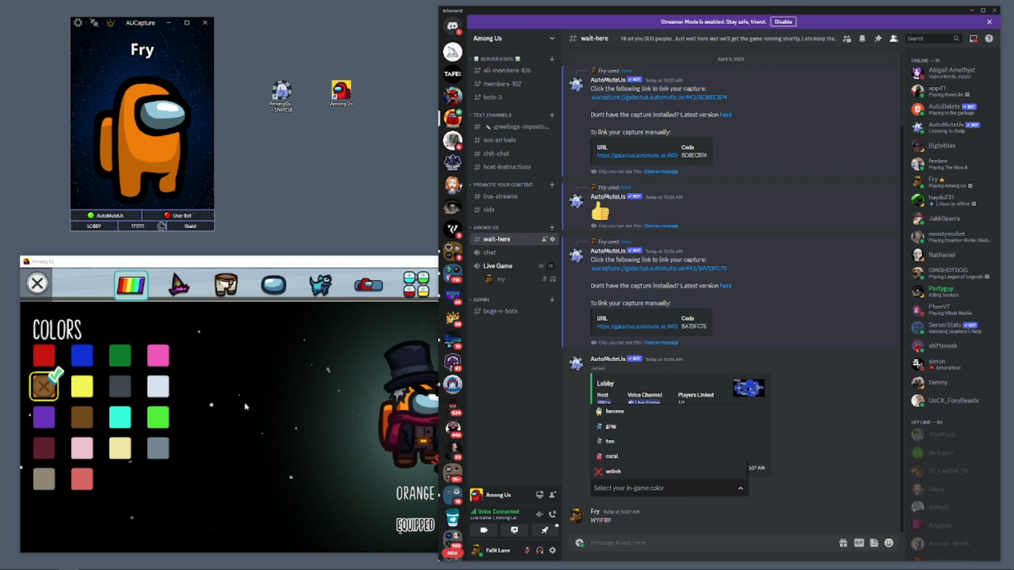
mouse_move(148, 448)
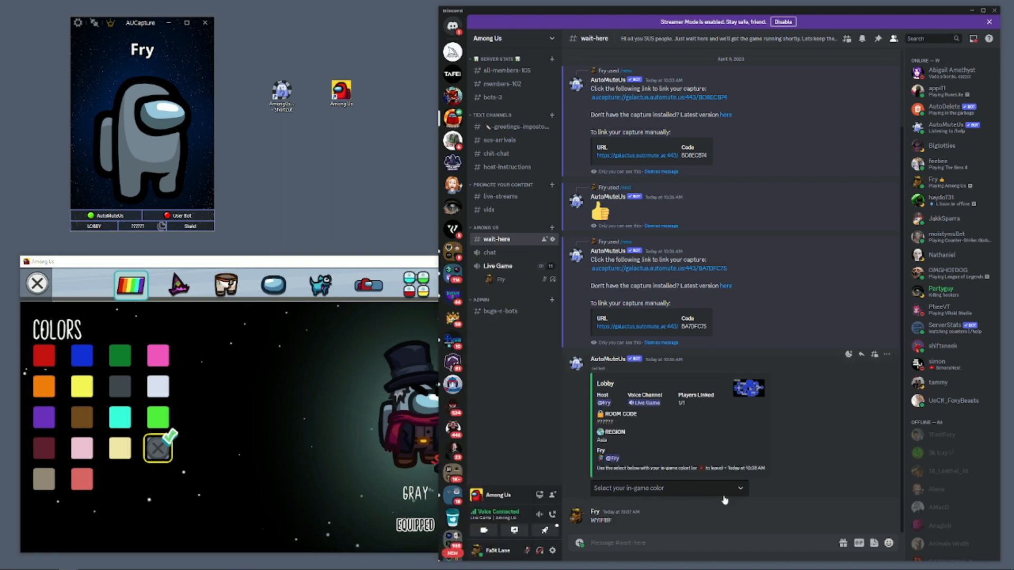
left_click(668, 488)
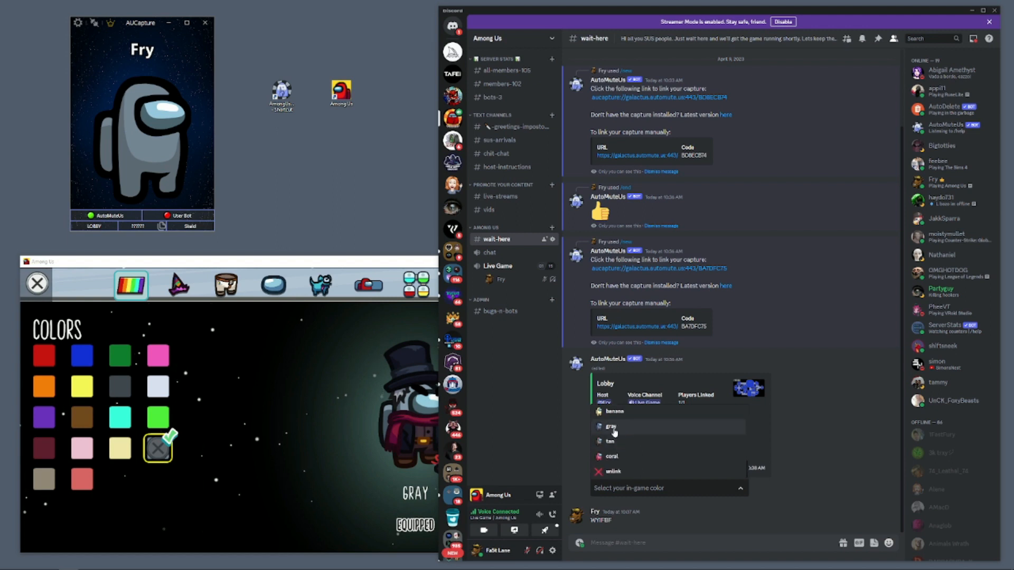
left_click(610, 426)
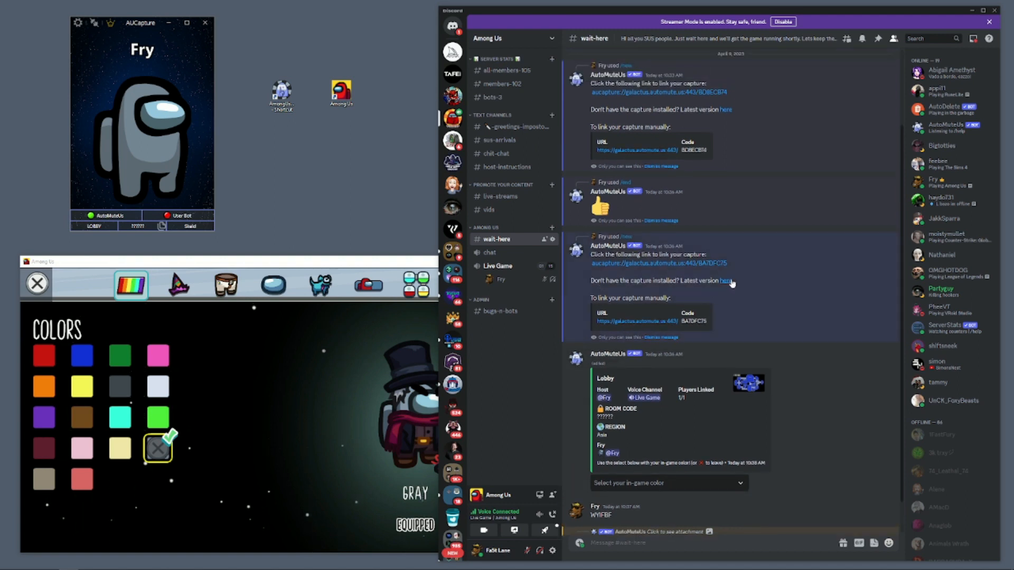
mouse_move(726, 282)
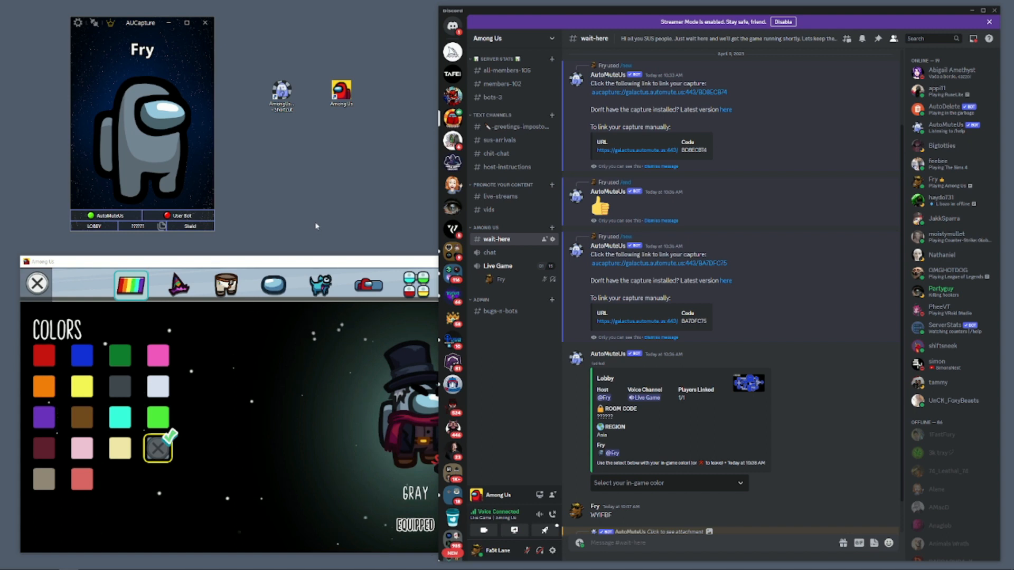
Switch to the #host-instructions channel to view its hosting guide.
left_click(506, 167)
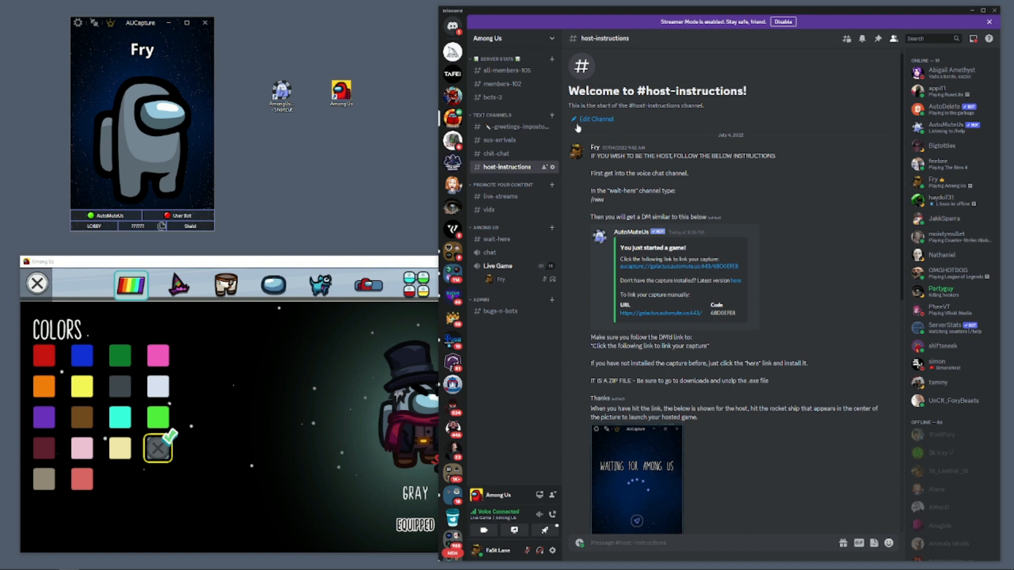
mouse_move(385, 231)
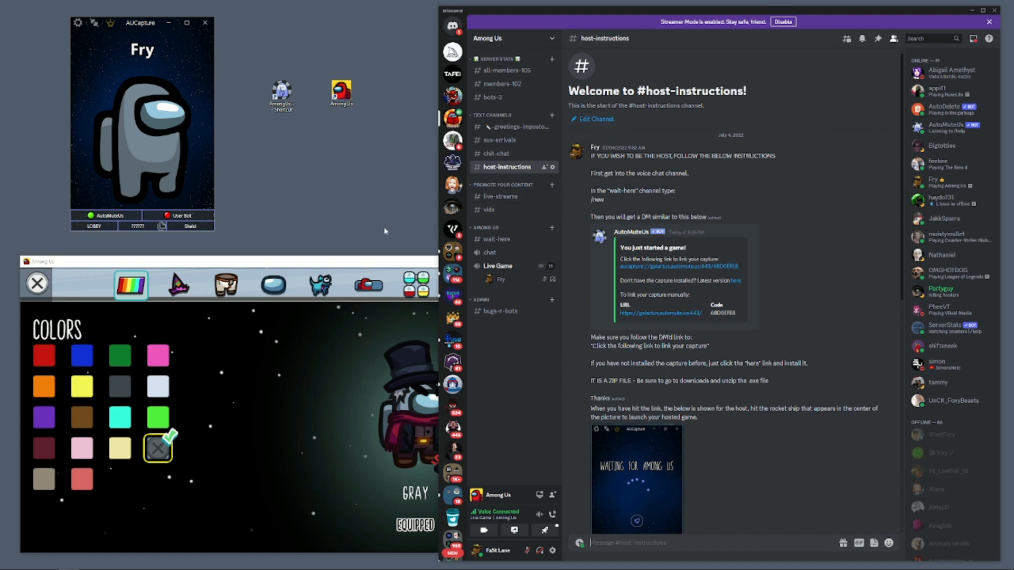
mouse_move(363, 215)
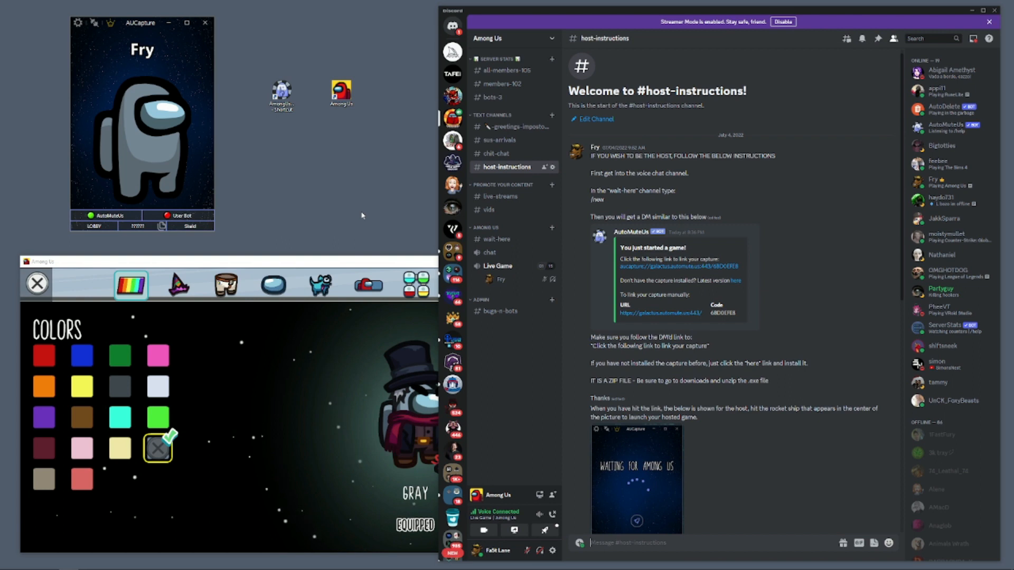
mouse_move(288, 244)
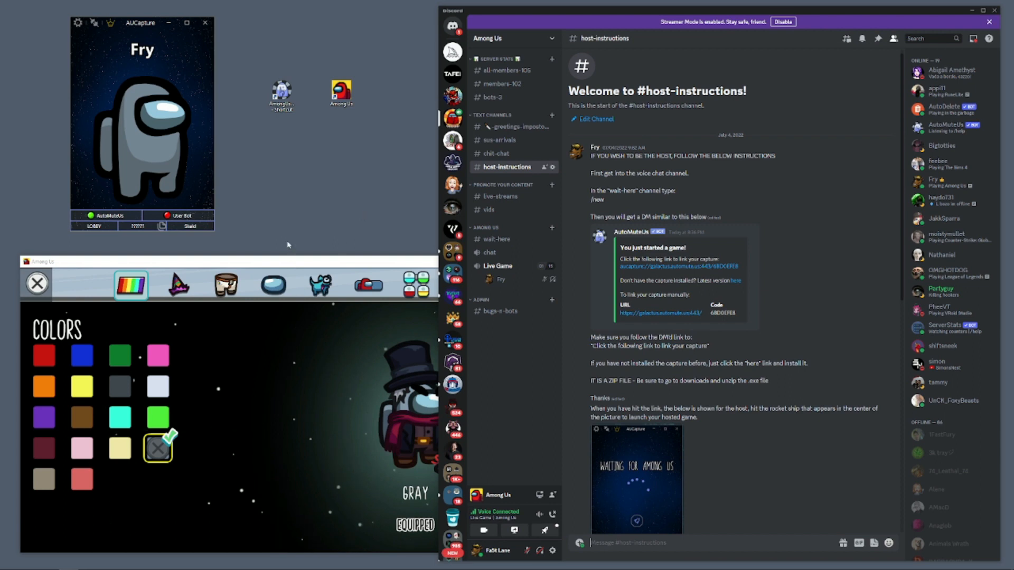